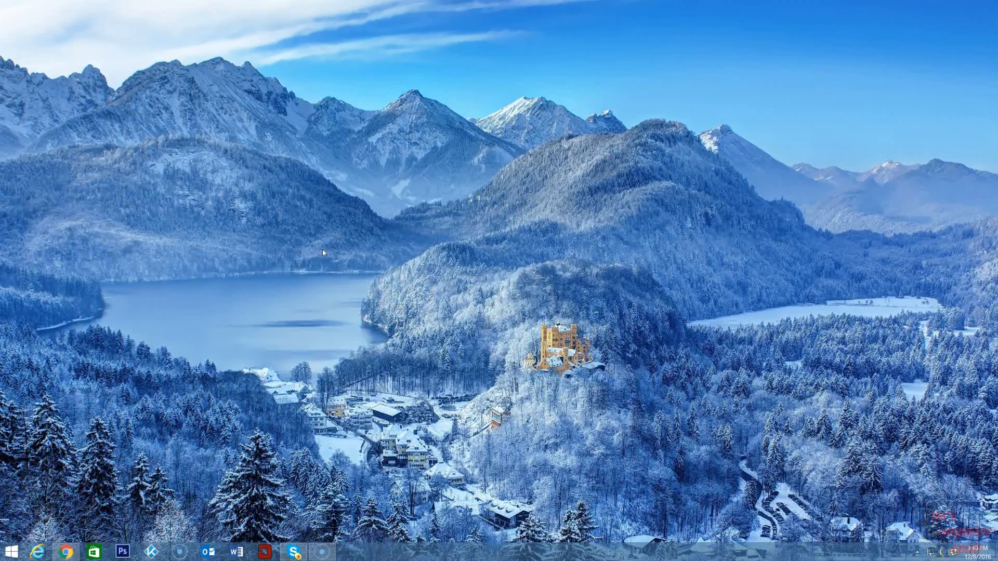
# - Bring up Chrome on the OCCT home page and scroll through the OCCT 4.4.2 news and changelog
pyautogui.click(377, 313)
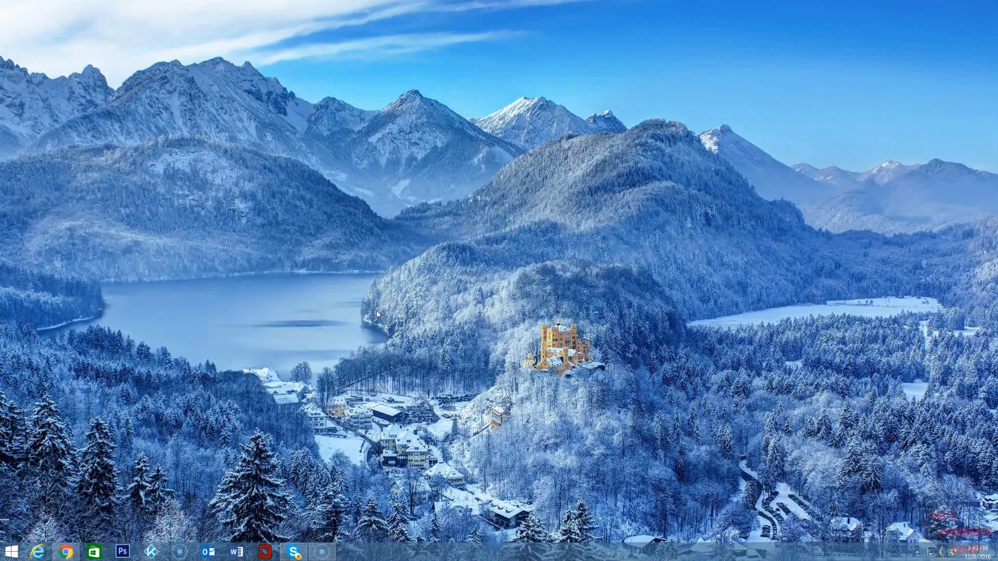
pyautogui.click(392, 315)
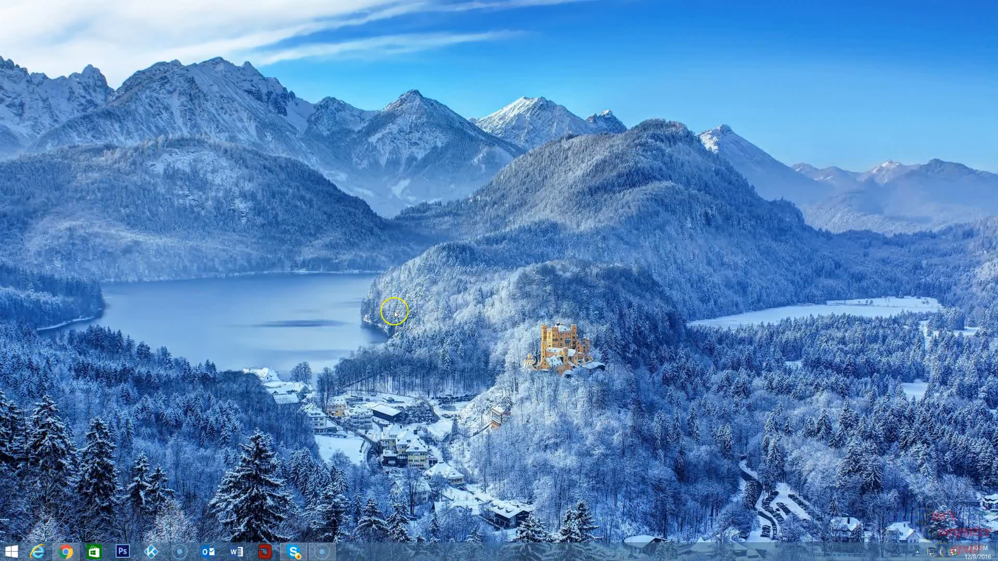
pyautogui.moveTo(140, 442)
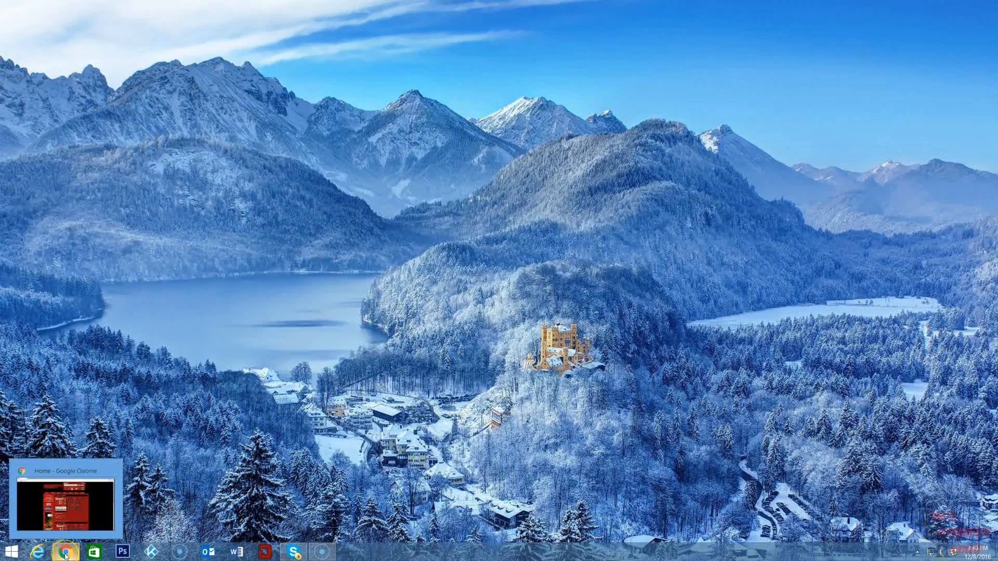
pyautogui.click(66, 490)
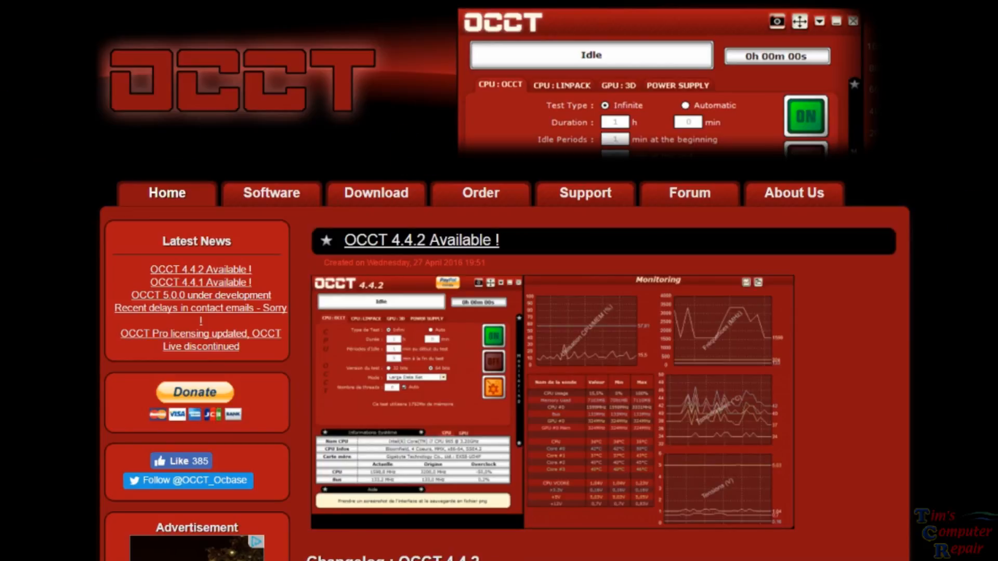
pyautogui.moveTo(151, 199)
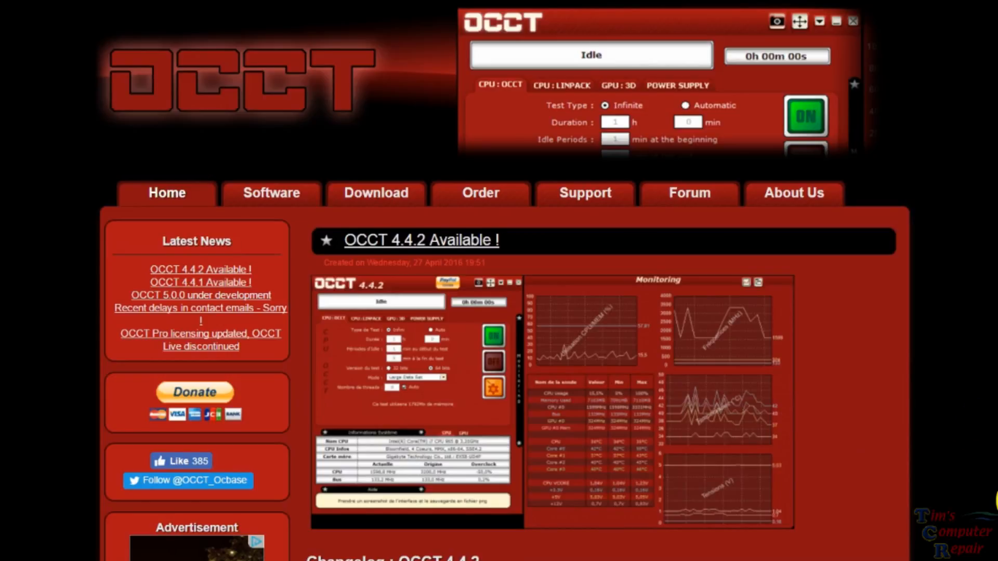
pyautogui.scroll(-3)
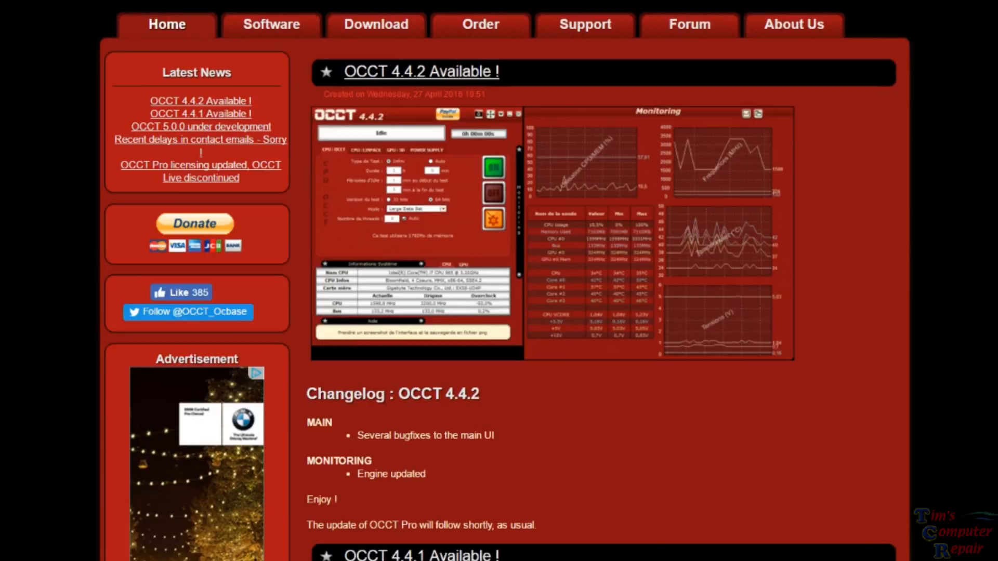
pyautogui.scroll(-3)
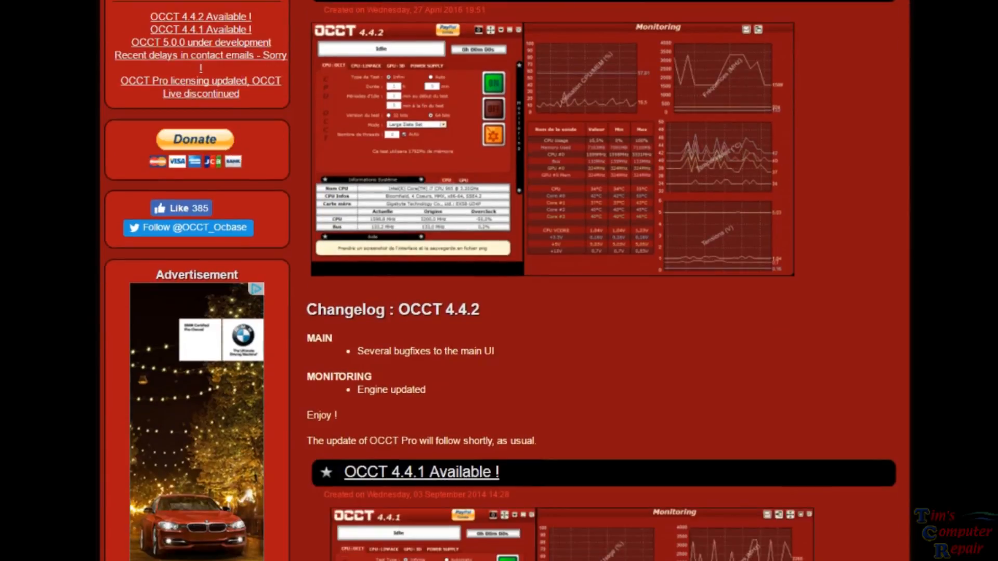
pyautogui.scroll(-3)
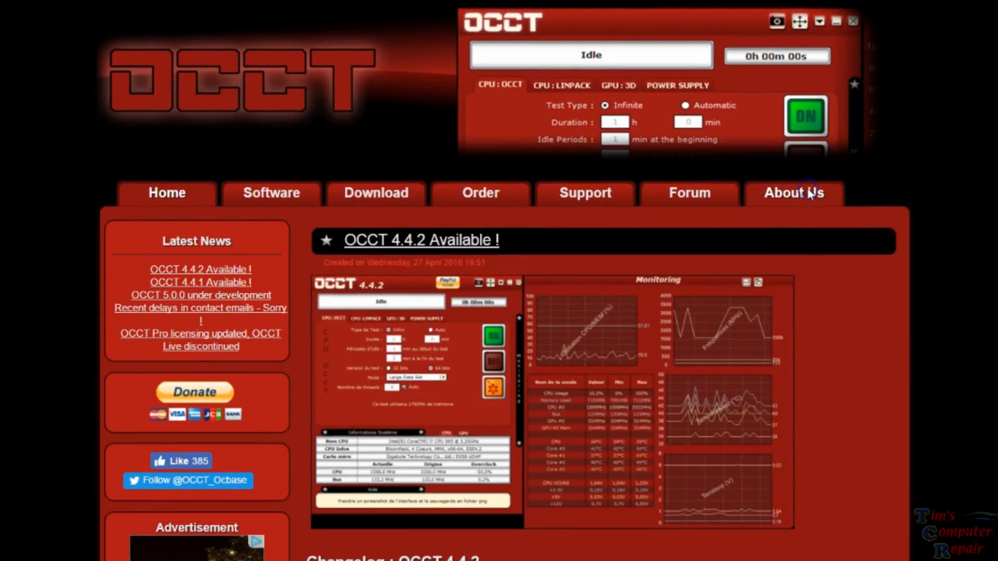
# - Go to the About Us page covering OCCT's 2003 origins and the Douai team
pyautogui.click(793, 193)
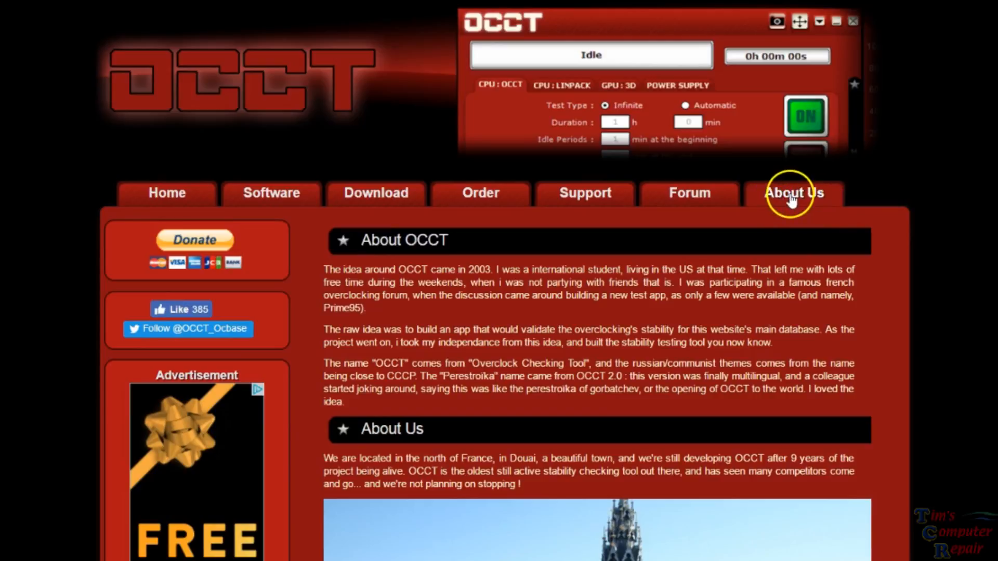
pyautogui.moveTo(19, 195)
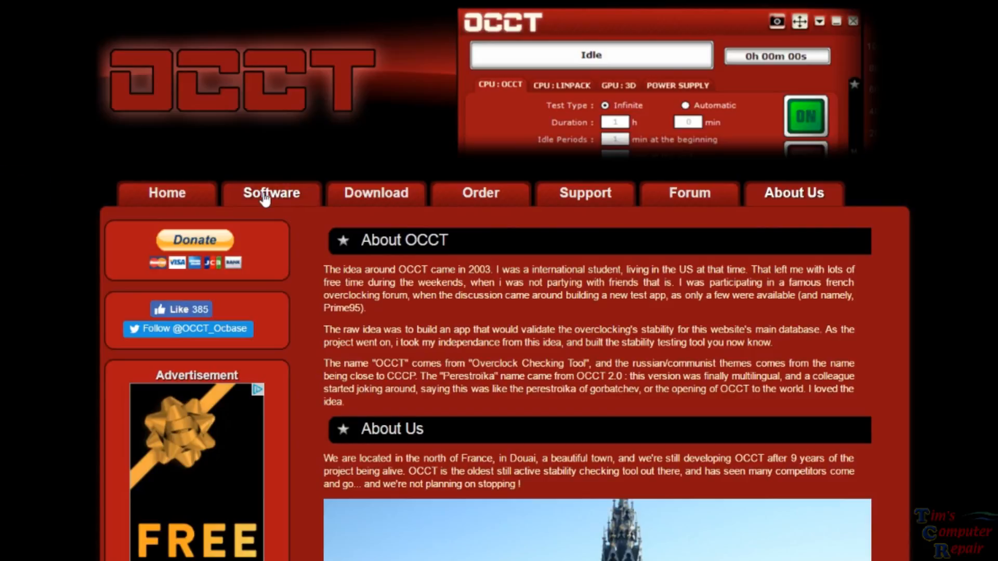
# - Open the Software page and scroll past the OCCT and OCCT Pro descriptions to the feature comparison
pyautogui.click(271, 193)
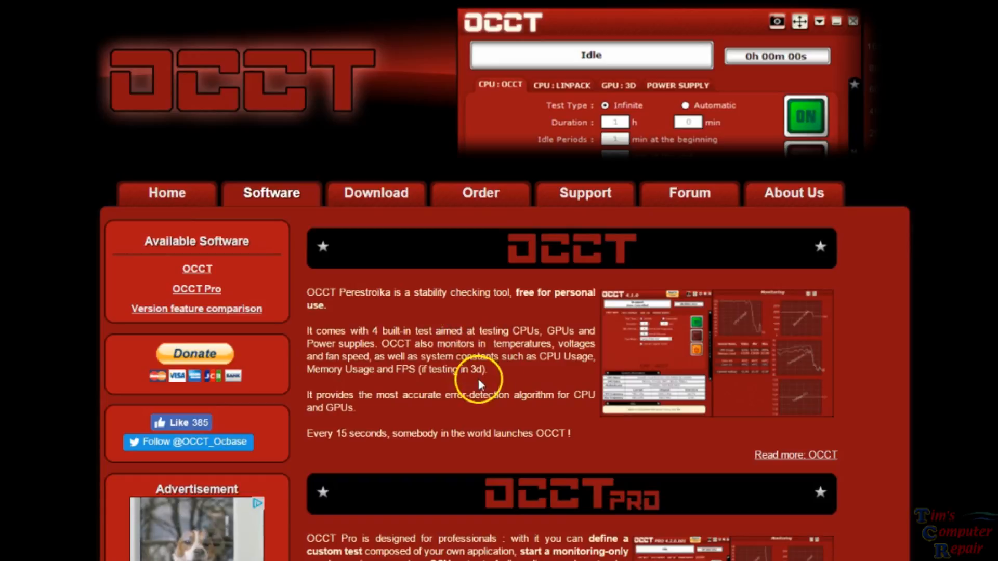
pyautogui.scroll(-3)
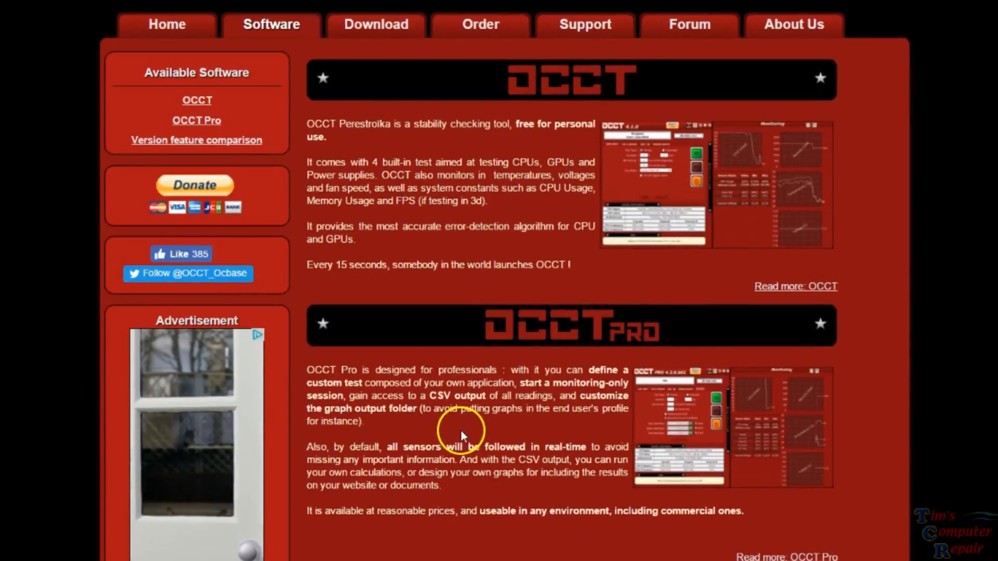
pyautogui.scroll(-3)
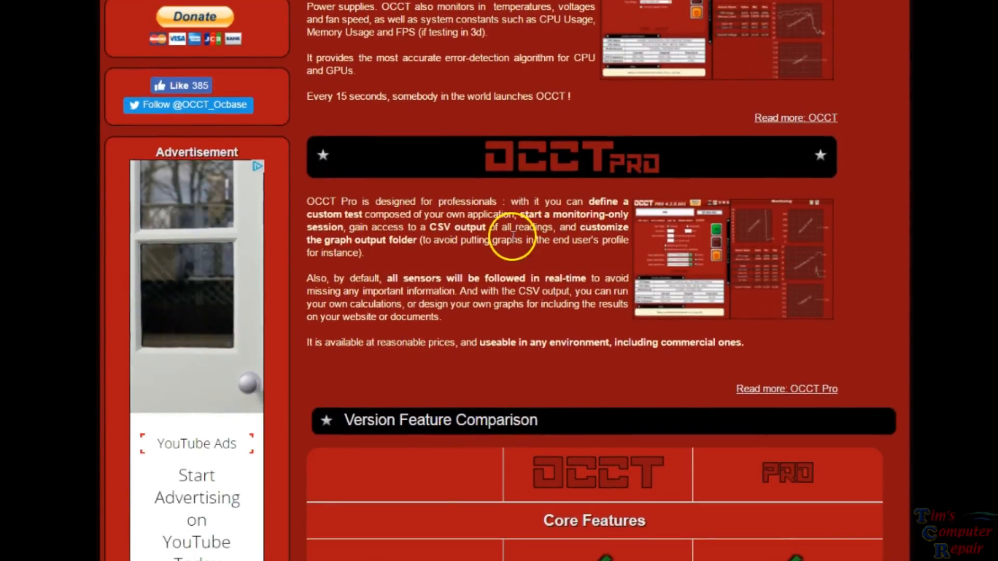
pyautogui.scroll(-3)
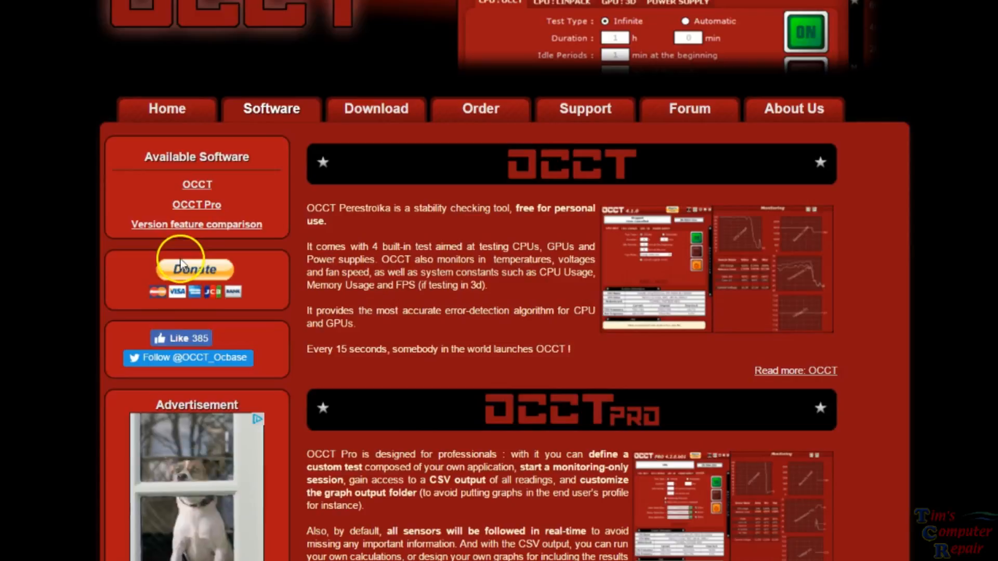
pyautogui.scroll(-3)
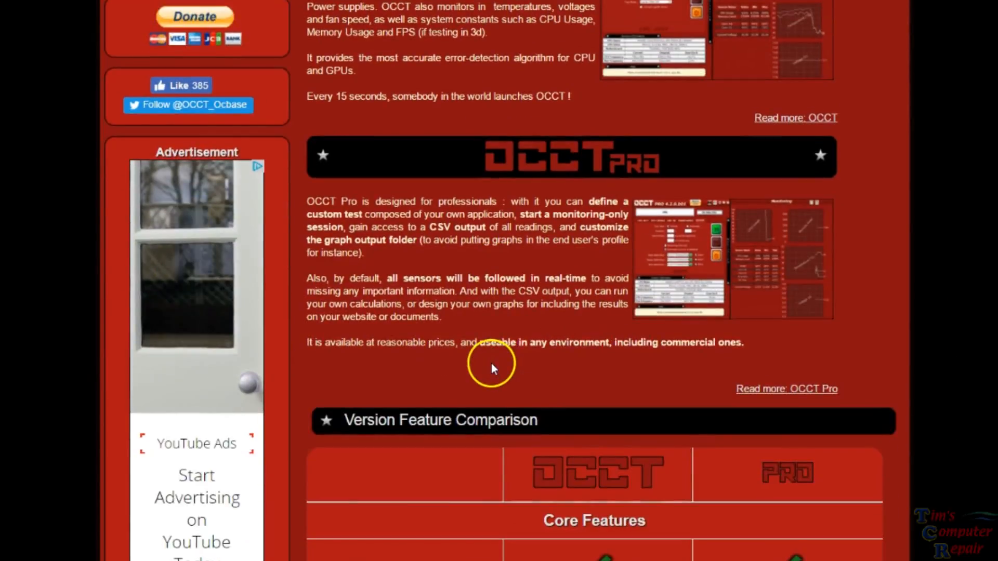
# - Scroll through the OCCT versus OCCT Pro comparison table down to the Monitoring features
pyautogui.scroll(-3)
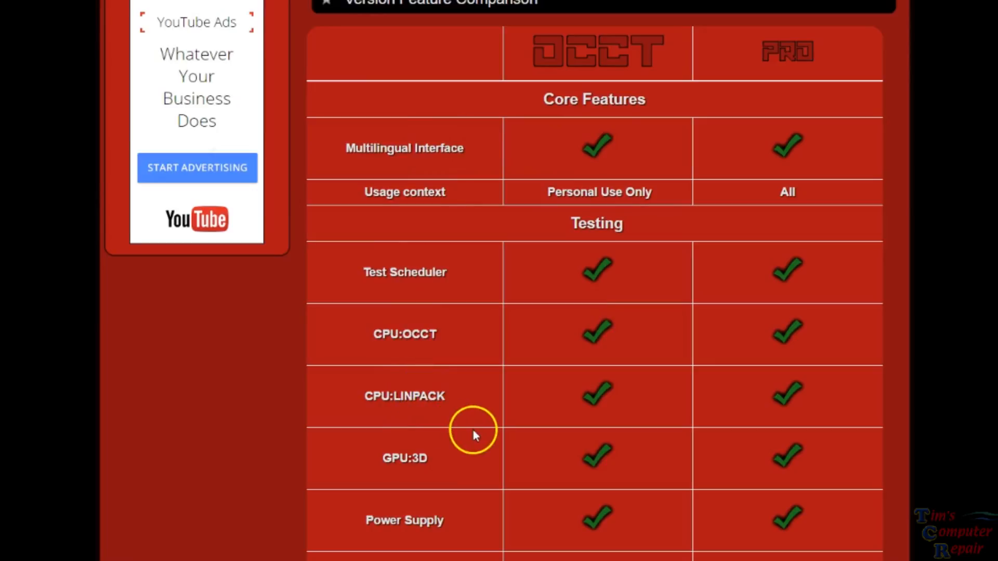
pyautogui.moveTo(456, 342)
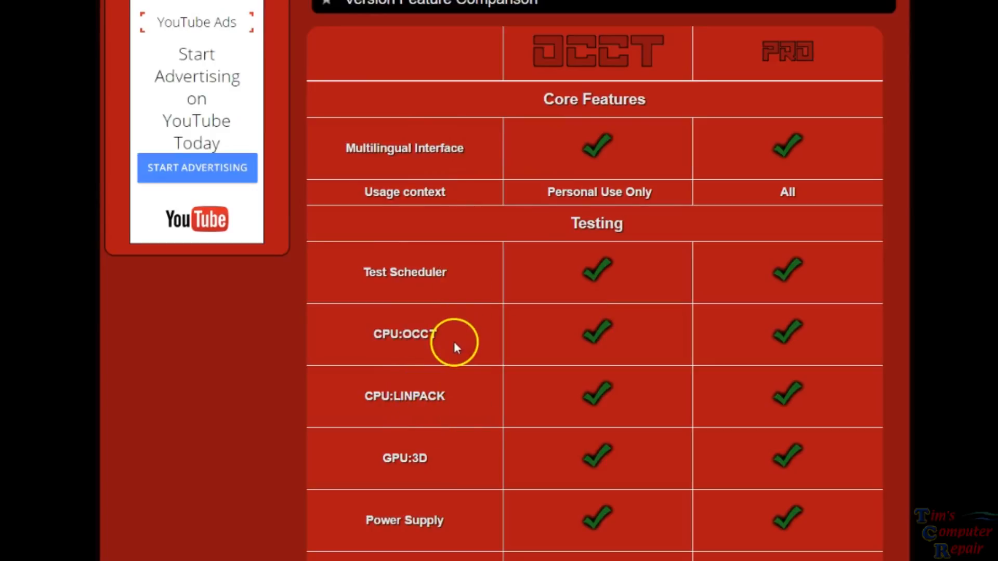
pyautogui.moveTo(426, 479)
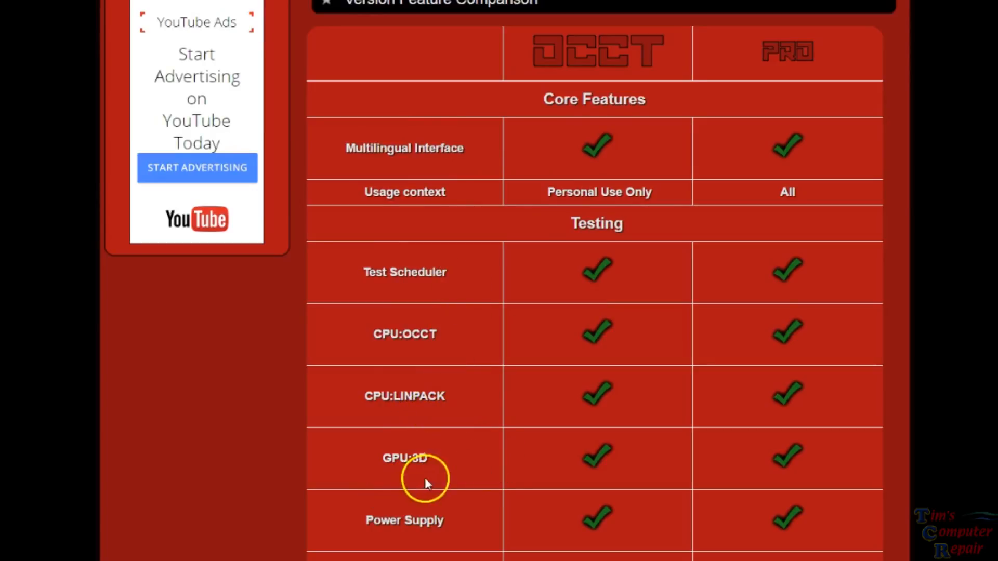
pyautogui.moveTo(442, 519)
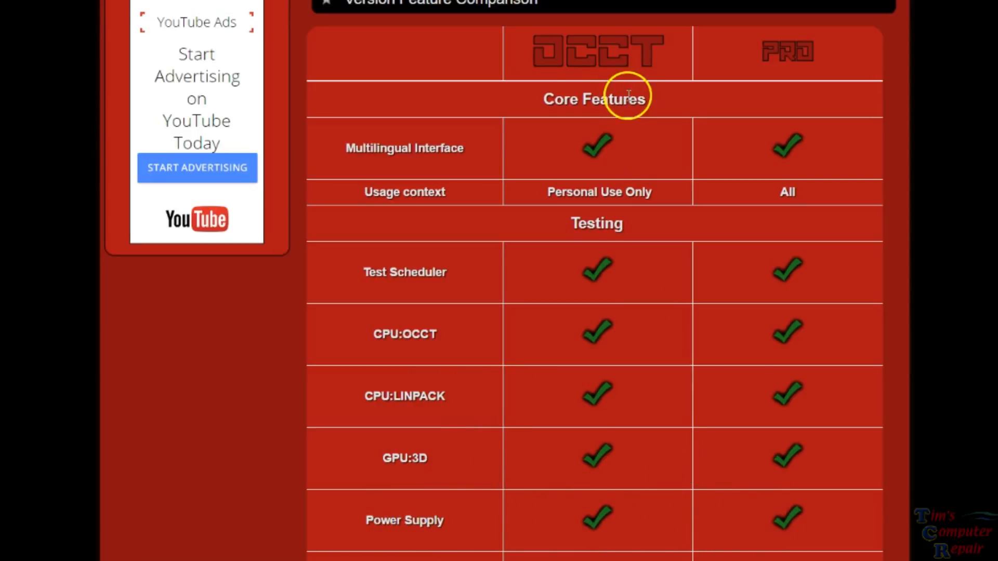
pyautogui.moveTo(587, 517)
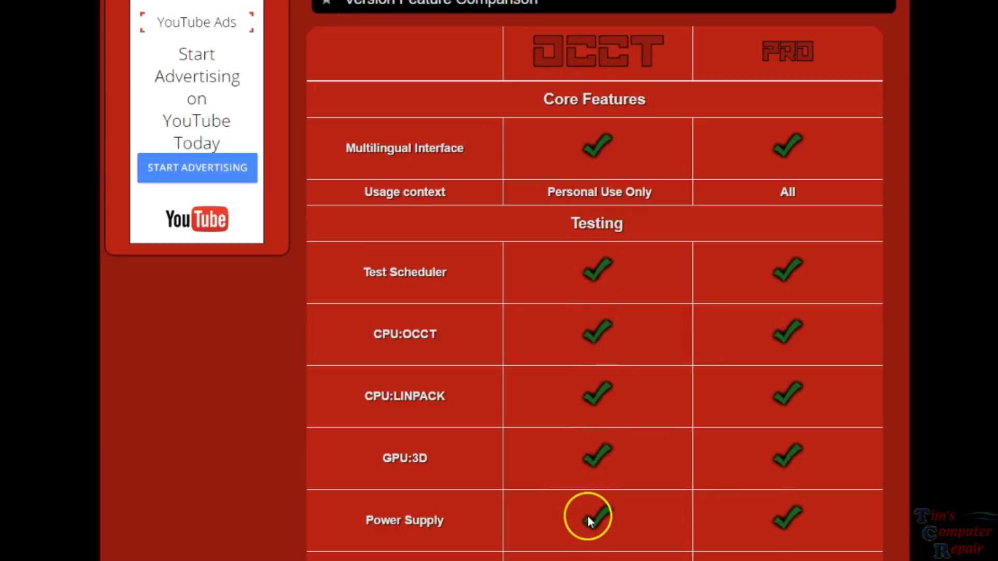
pyautogui.moveTo(781, 479)
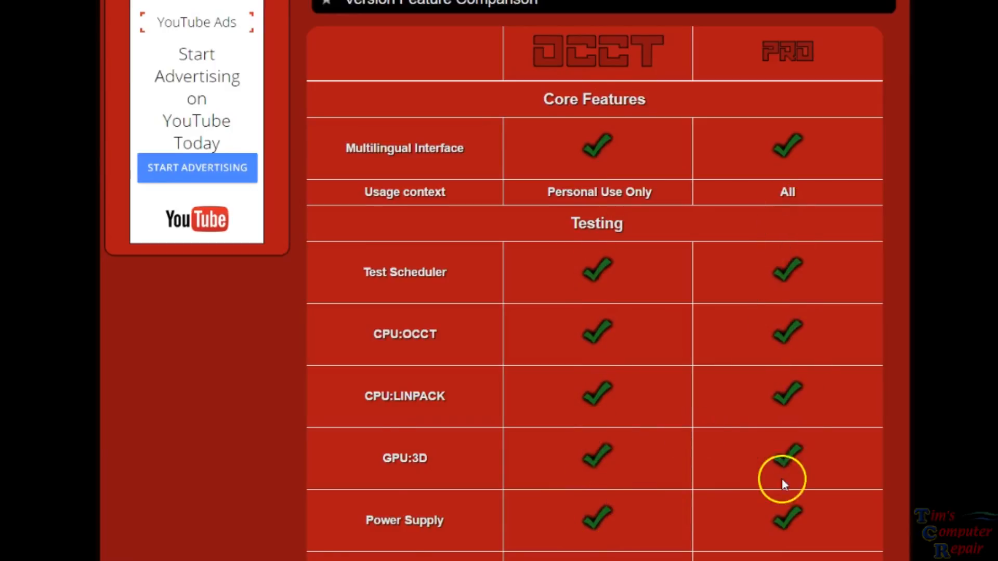
pyautogui.scroll(-3)
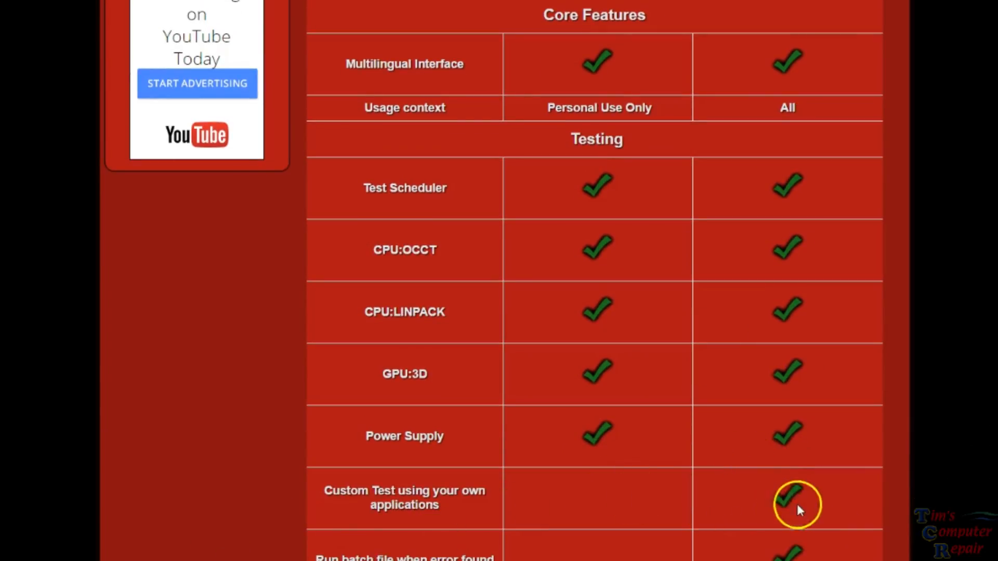
pyautogui.moveTo(693, 514)
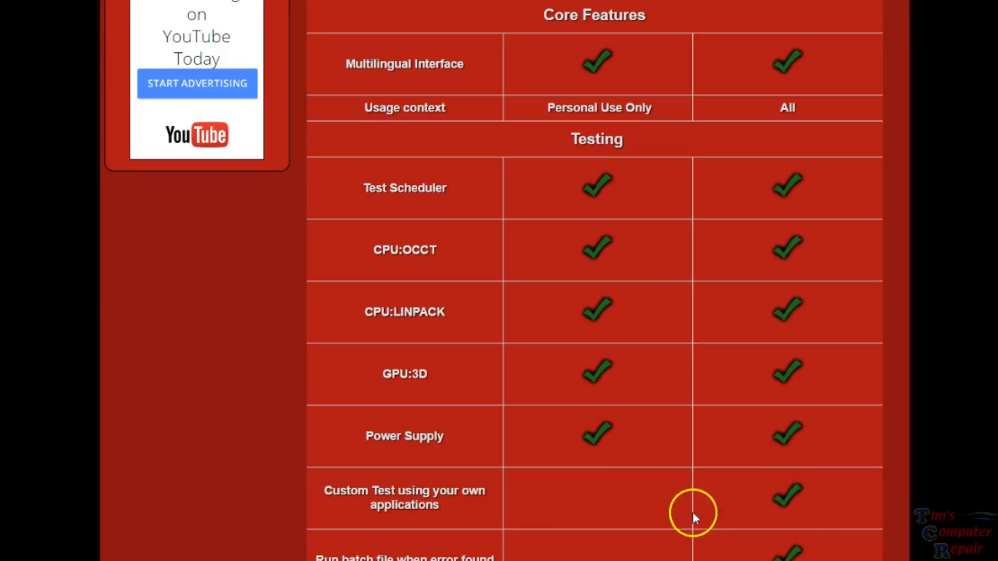
pyautogui.scroll(-3)
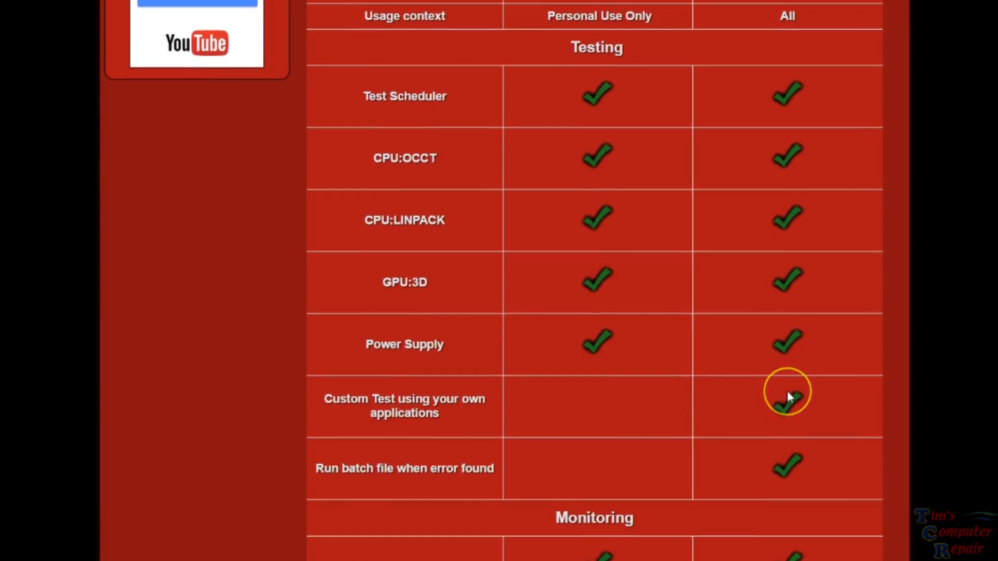
pyautogui.scroll(-3)
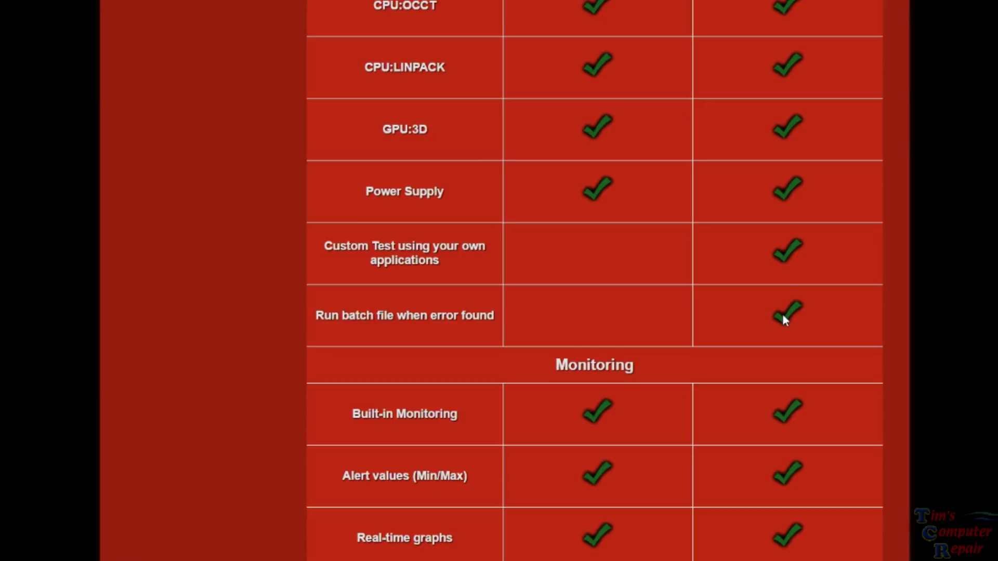
pyautogui.scroll(-3)
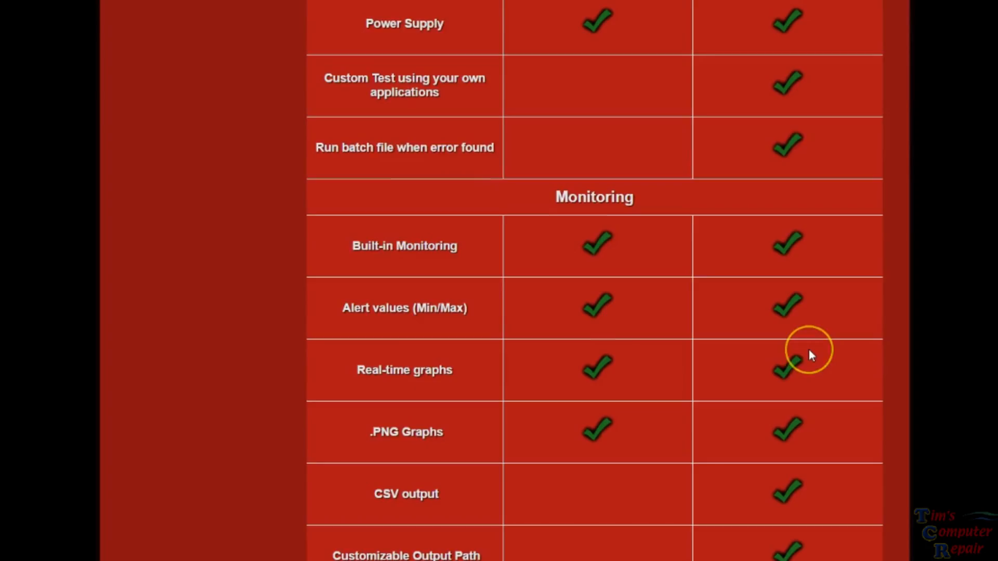
pyautogui.scroll(-3)
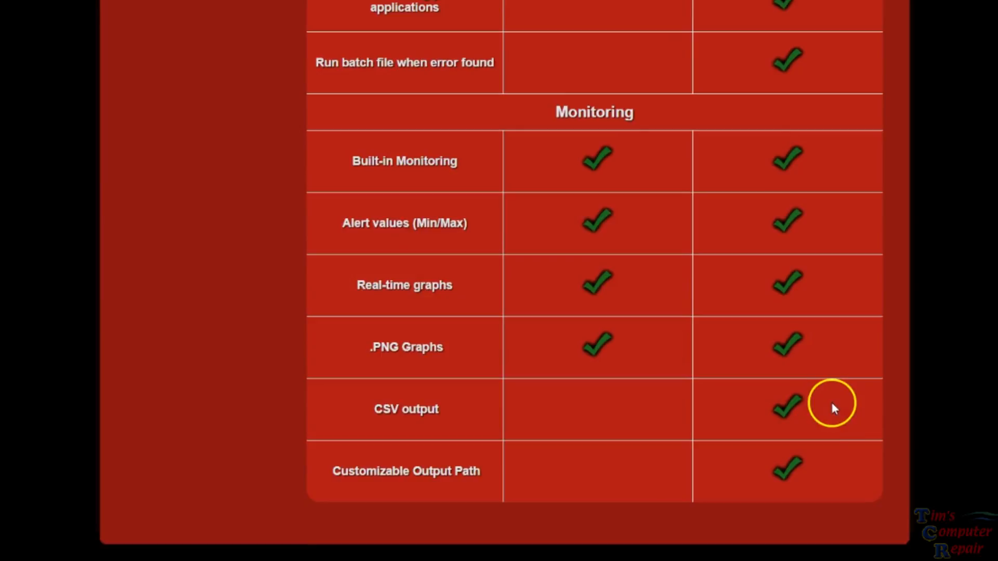
pyautogui.moveTo(842, 426)
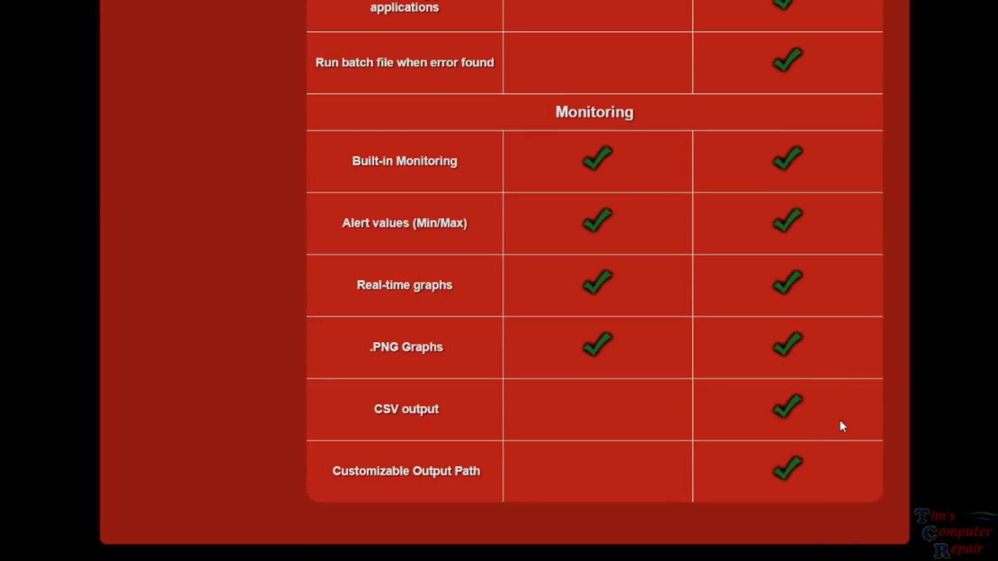
pyautogui.scroll(-3)
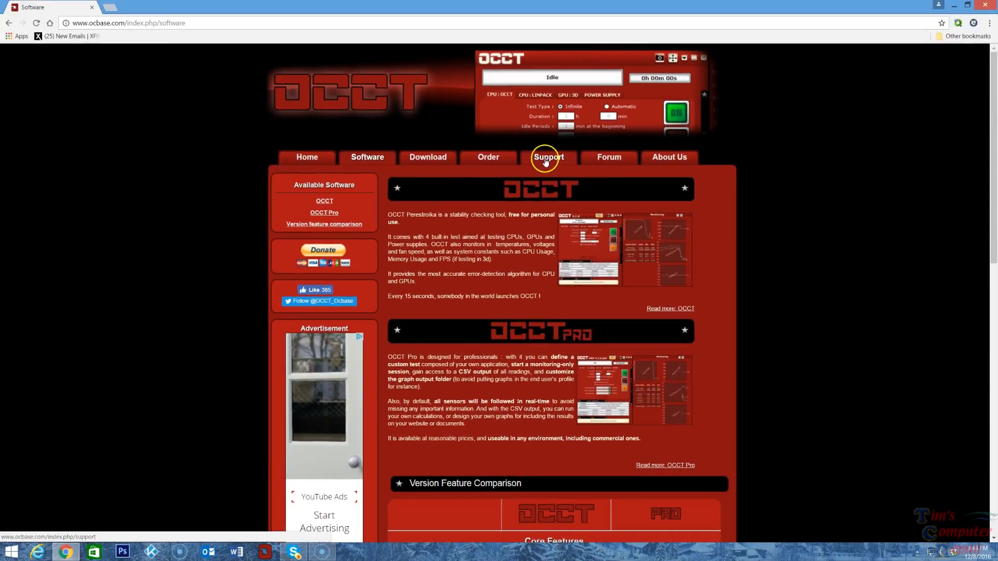
# - Open the Support FAQ, expand 'What is OCCT for ?' and scroll through the CPU, LINPACK and GPU sections
pyautogui.click(547, 157)
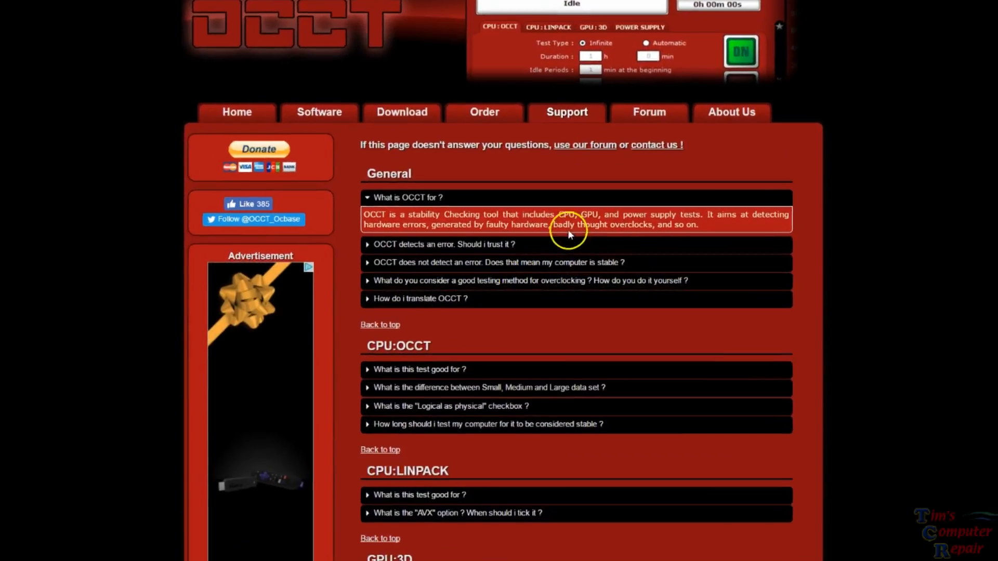
pyautogui.scroll(-3)
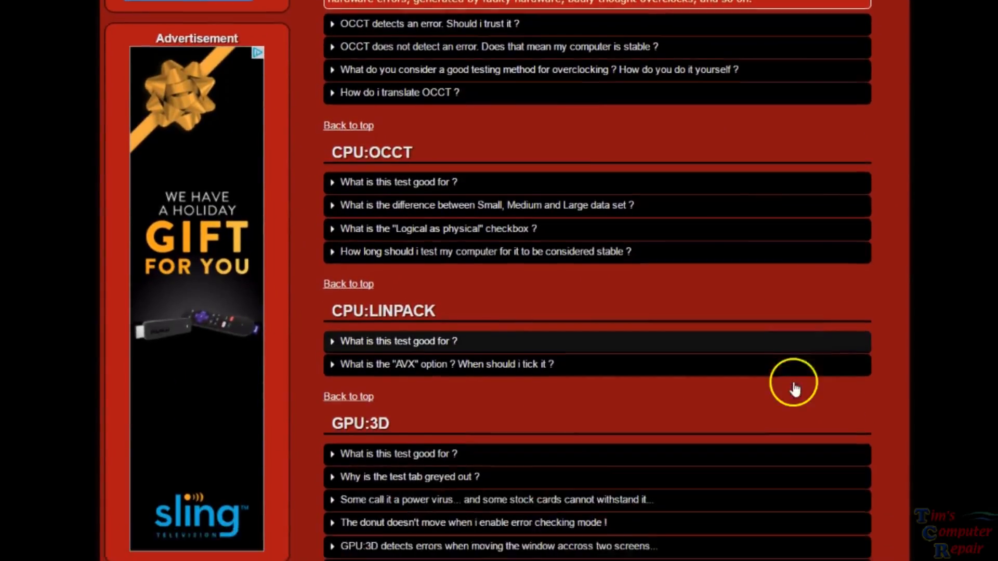
pyautogui.scroll(-3)
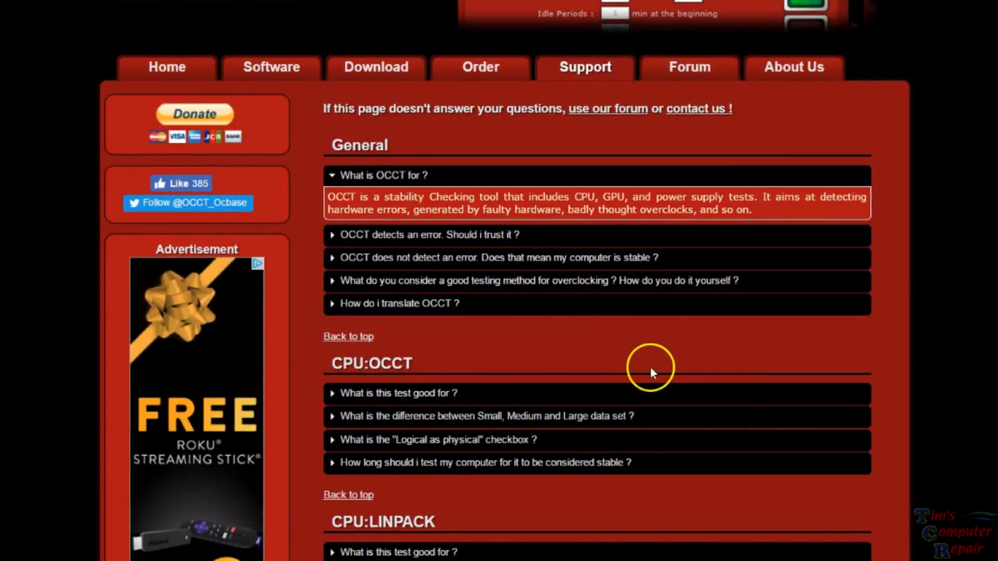
pyautogui.moveTo(572, 128)
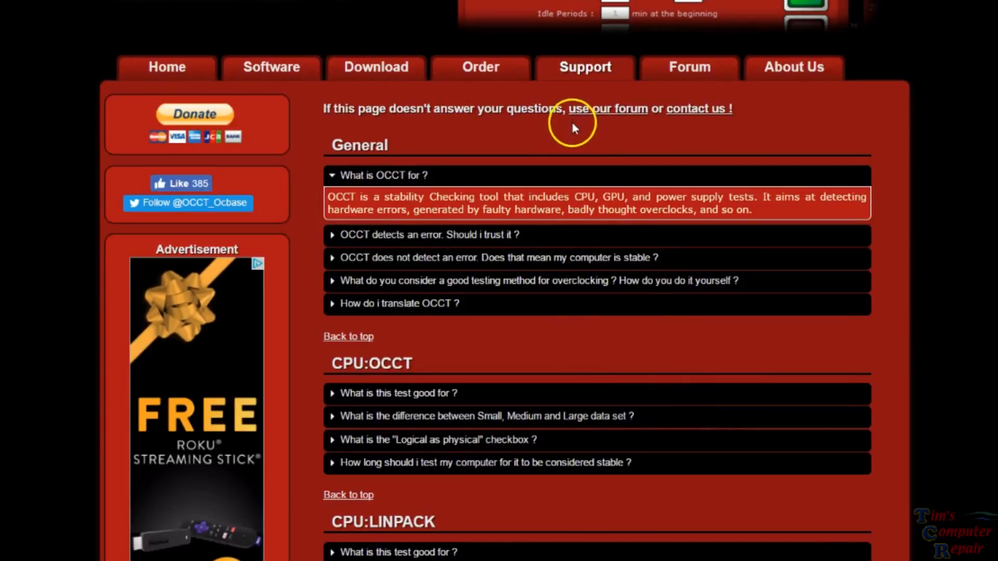
pyautogui.moveTo(584, 67)
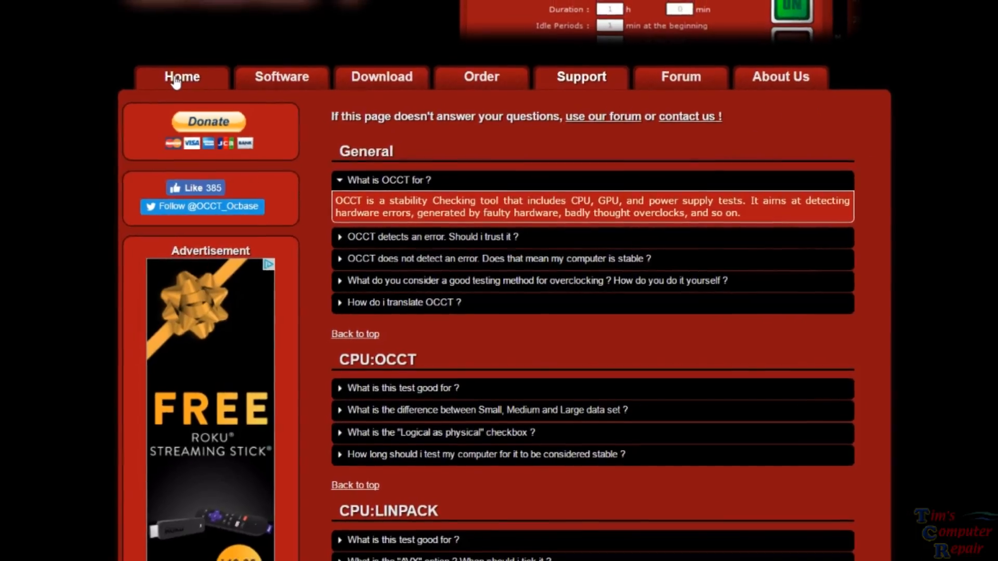
# - Return to the ocbase.com home page showing the OCCT 4.4.2 release news
pyautogui.click(180, 76)
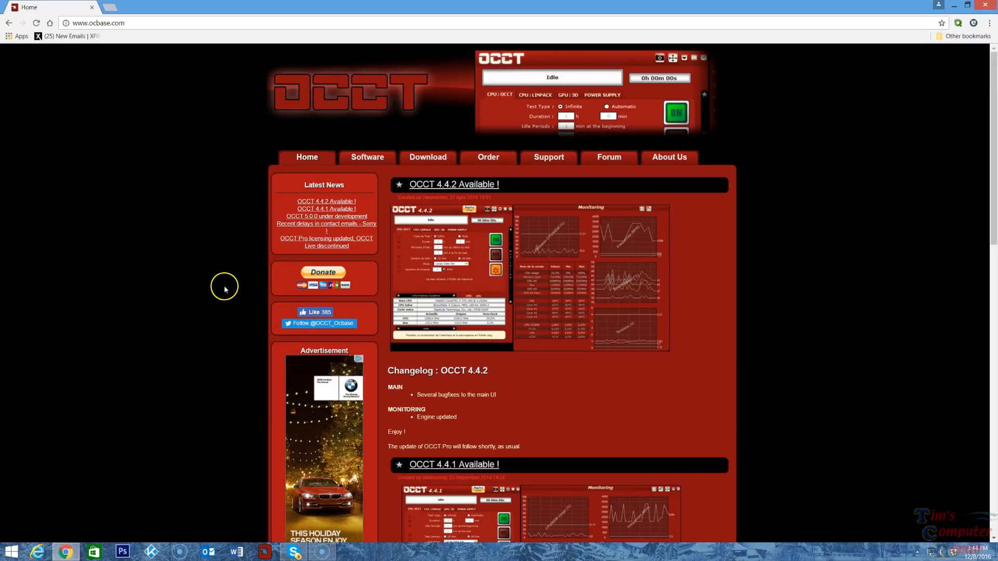
pyautogui.moveTo(235, 266)
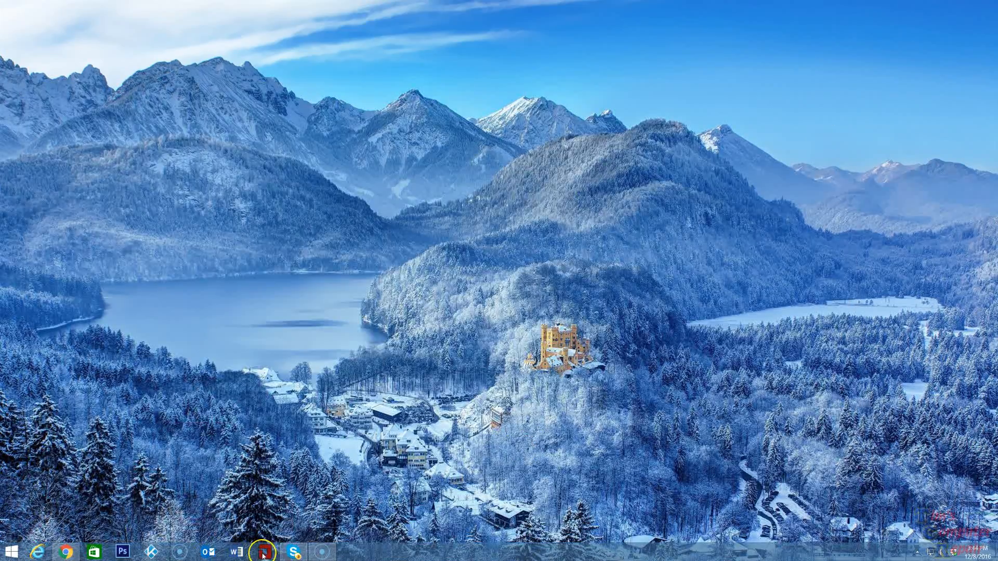
# - Launch OCCT 4.4.2 from the taskbar
pyautogui.click(256, 550)
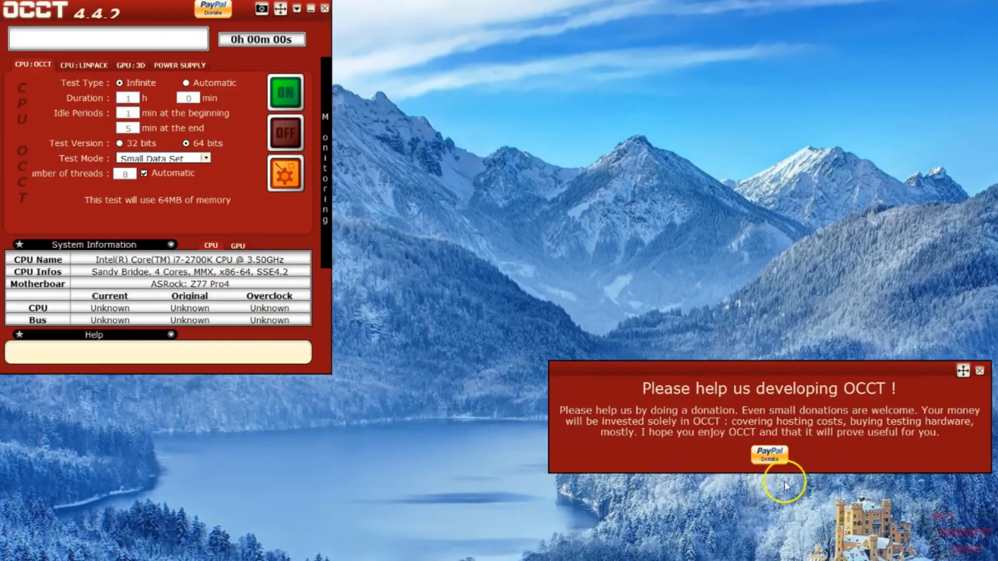
pyautogui.moveTo(983, 374)
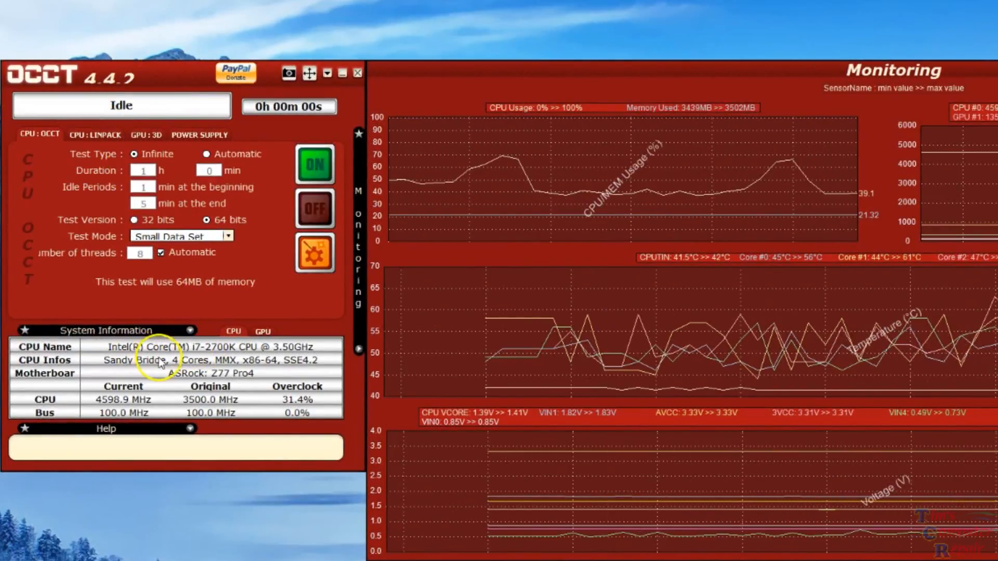
pyautogui.moveTo(131, 346)
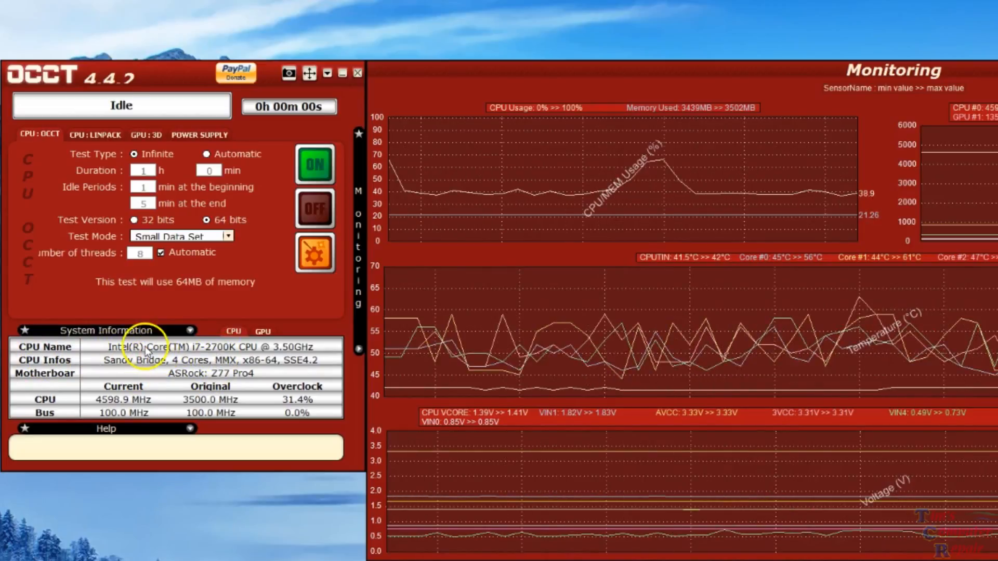
pyautogui.moveTo(105, 374)
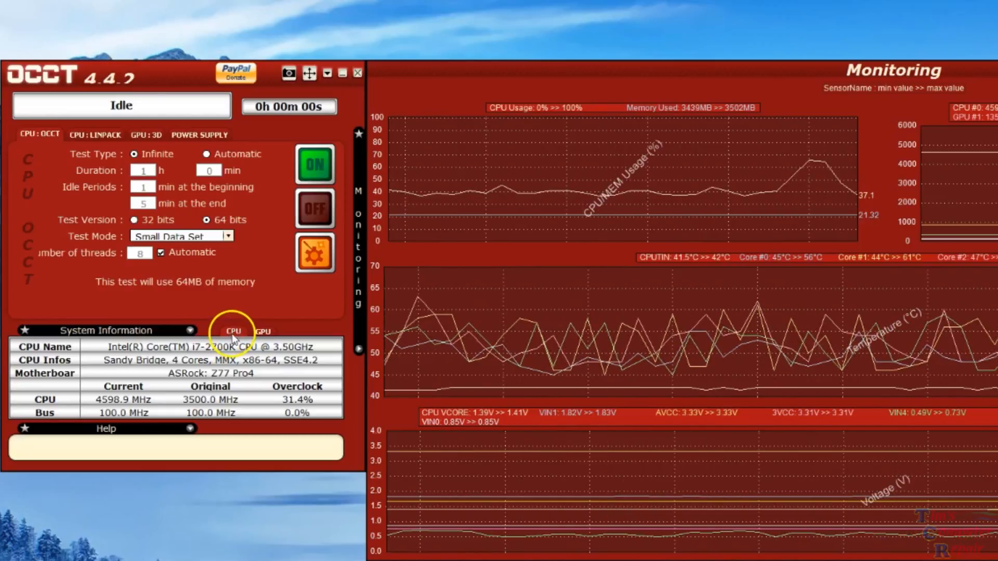
# - List the Intel HD Graphics 3000 and GTX 970 details, then show the monitoring graphs full-size
pyautogui.click(261, 332)
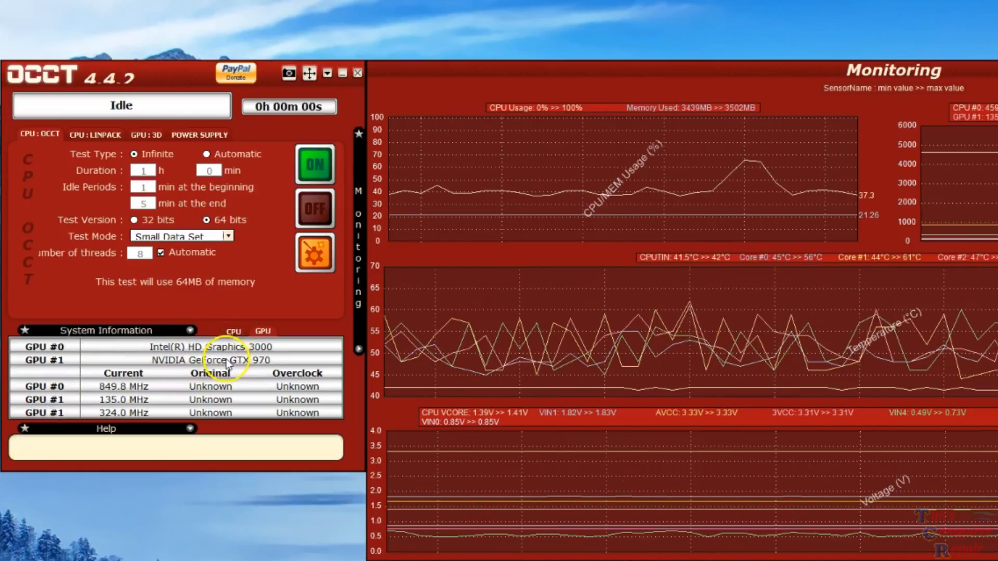
pyautogui.moveTo(156, 408)
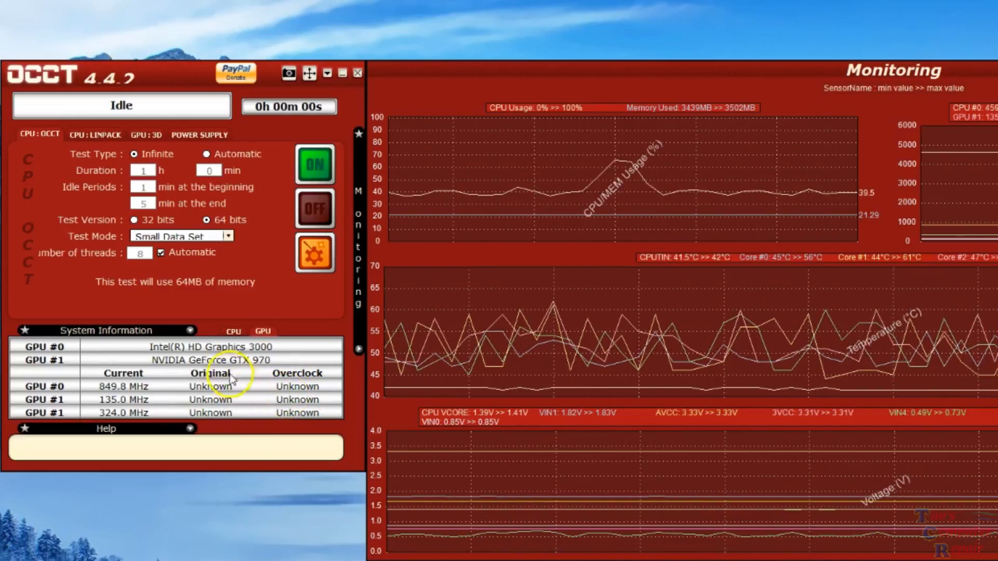
pyautogui.click(233, 331)
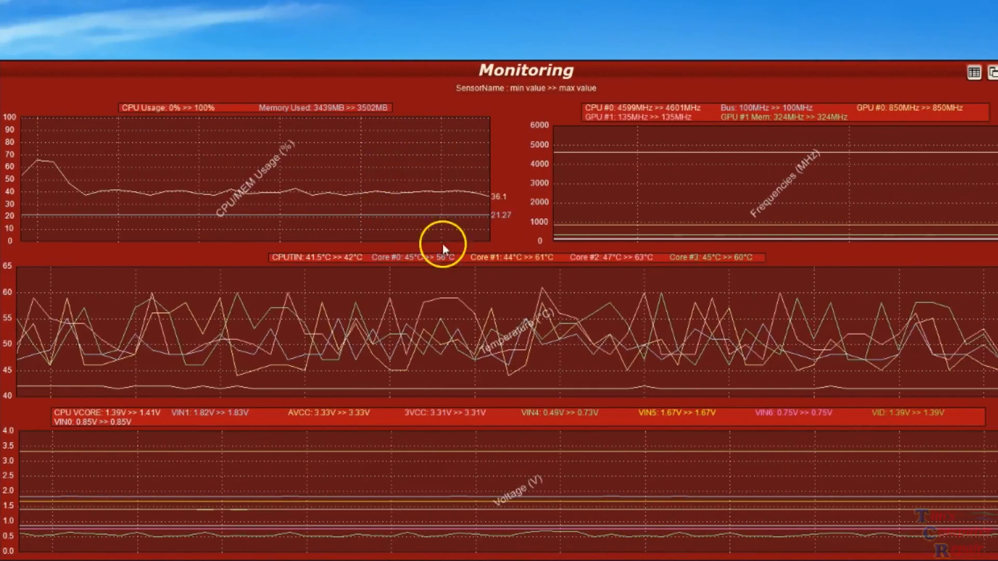
pyautogui.moveTo(195, 114)
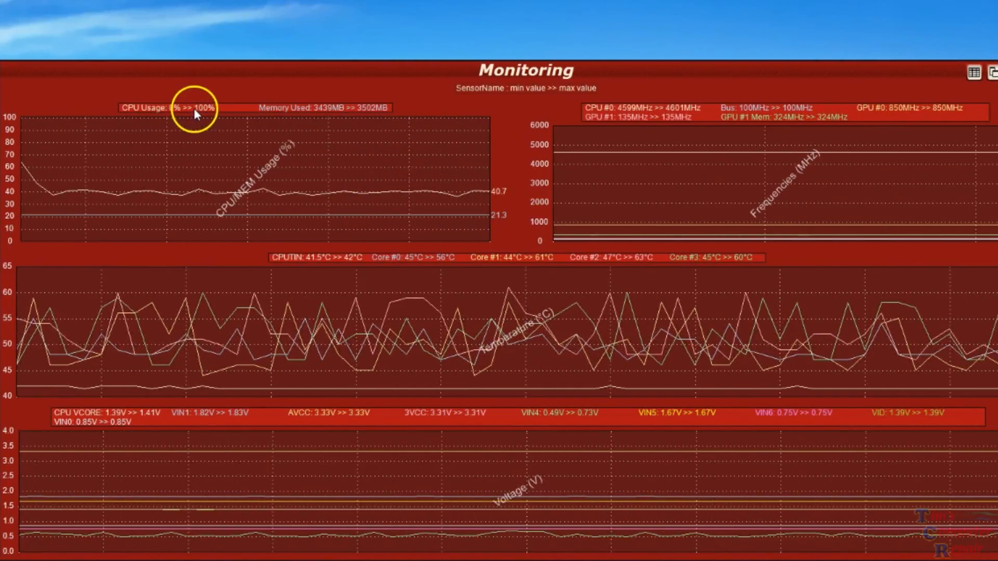
pyautogui.moveTo(571, 166)
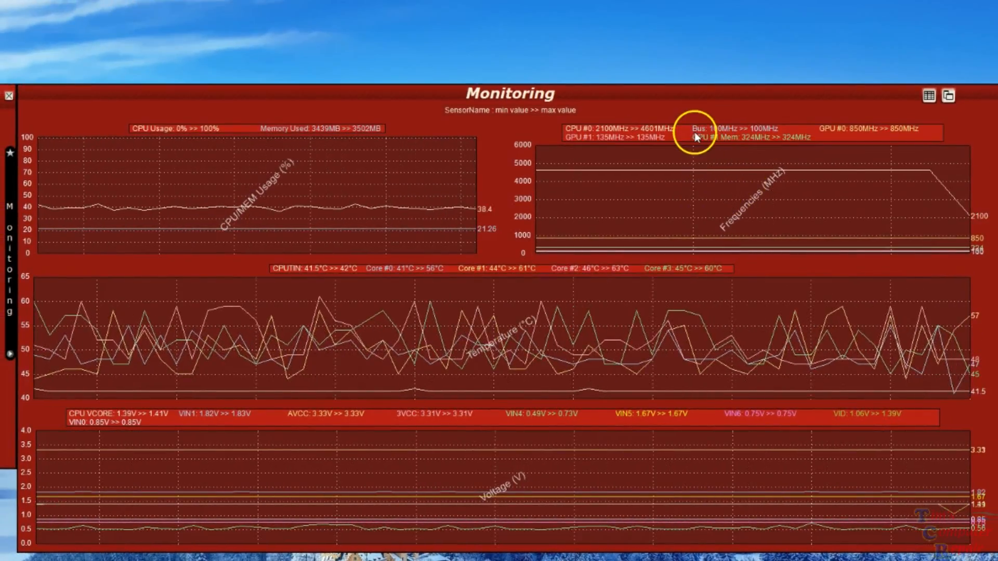
pyautogui.moveTo(668, 162)
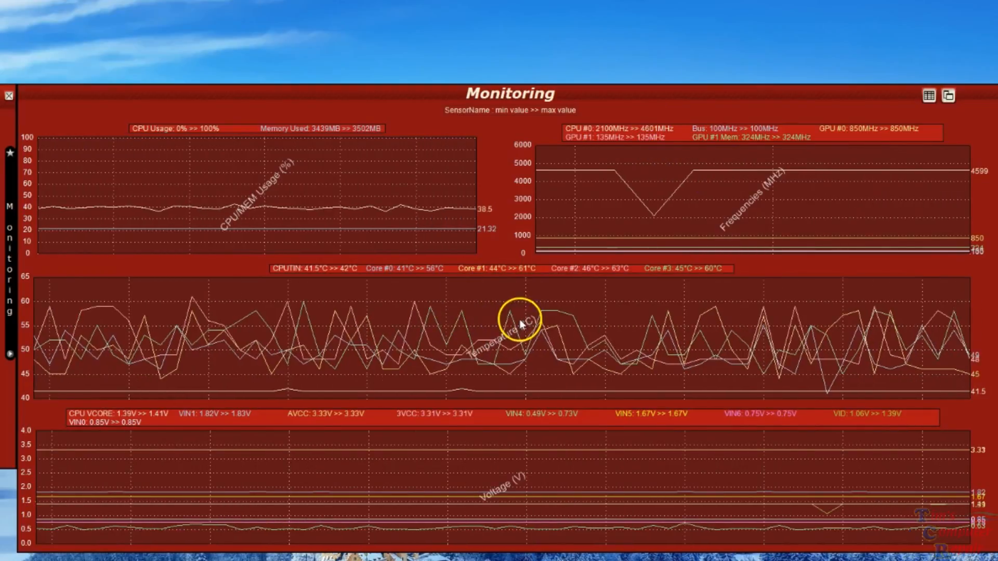
pyautogui.moveTo(467, 364)
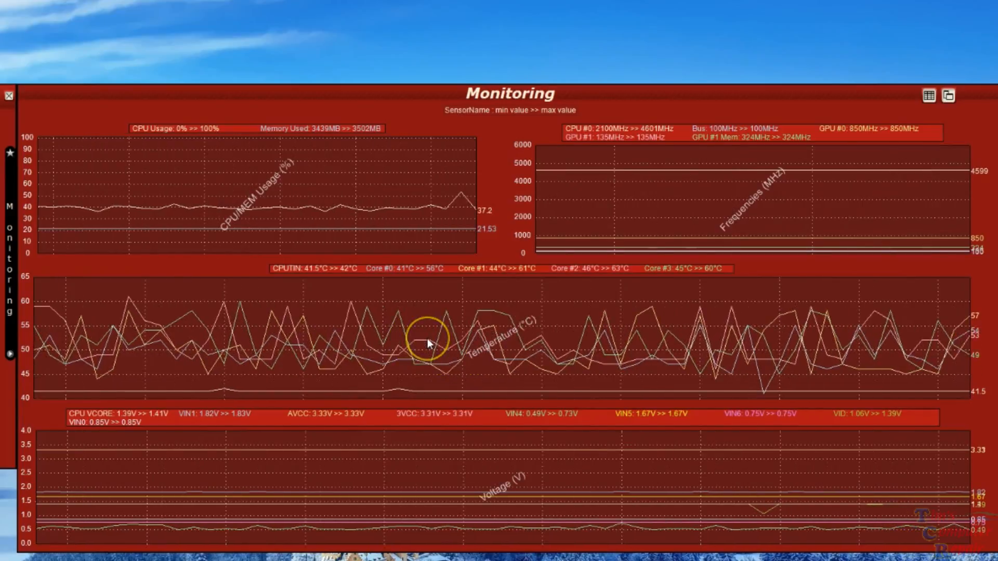
pyautogui.moveTo(459, 490)
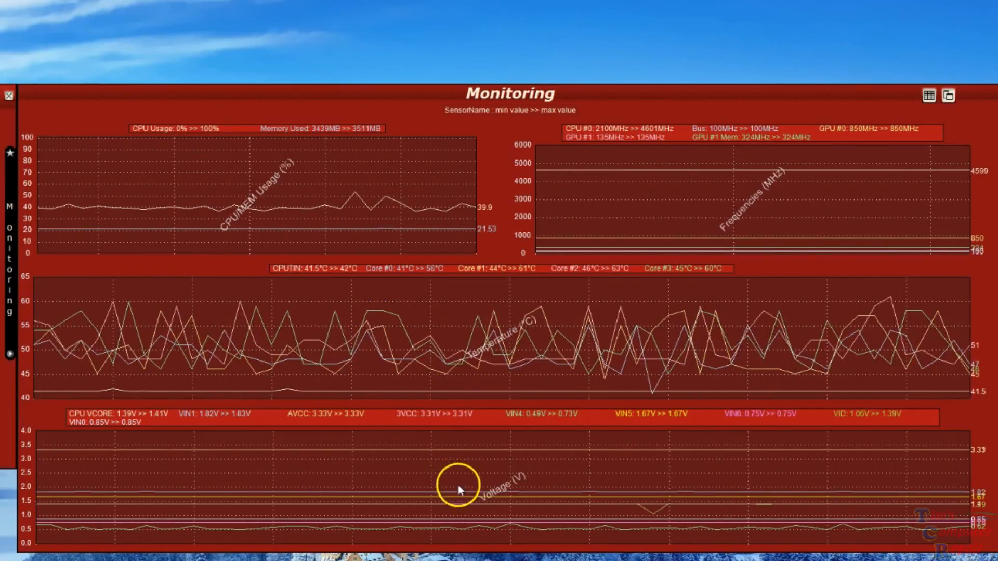
pyautogui.moveTo(436, 461)
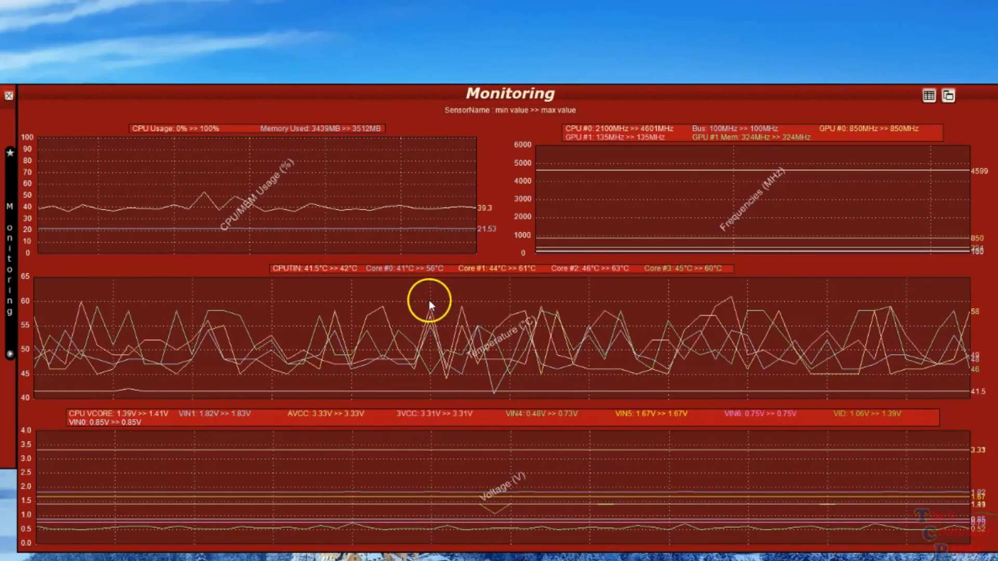
pyautogui.moveTo(479, 223)
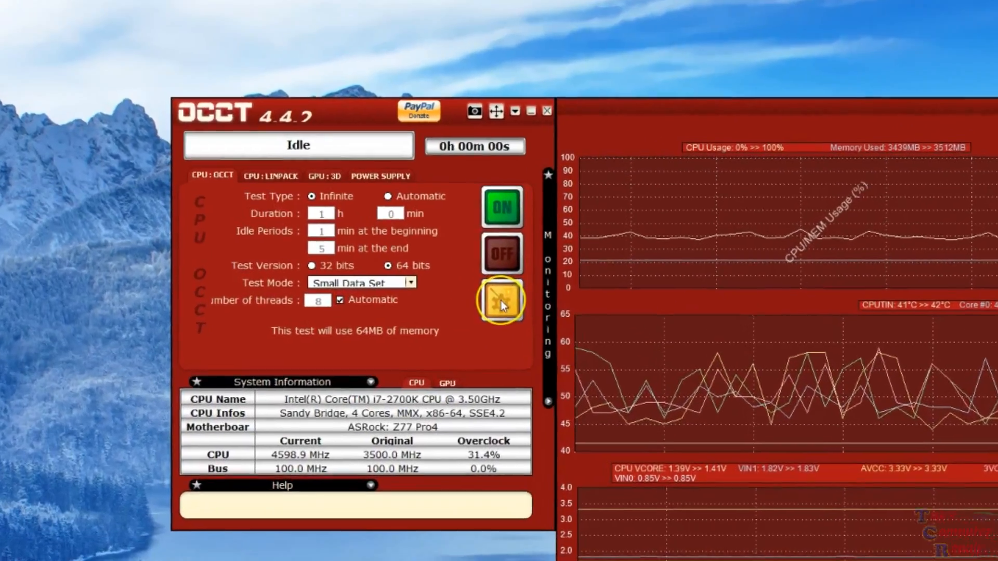
# - Open Monitoring Options and scroll through the sensor thresholds and real-time display settings
pyautogui.click(502, 302)
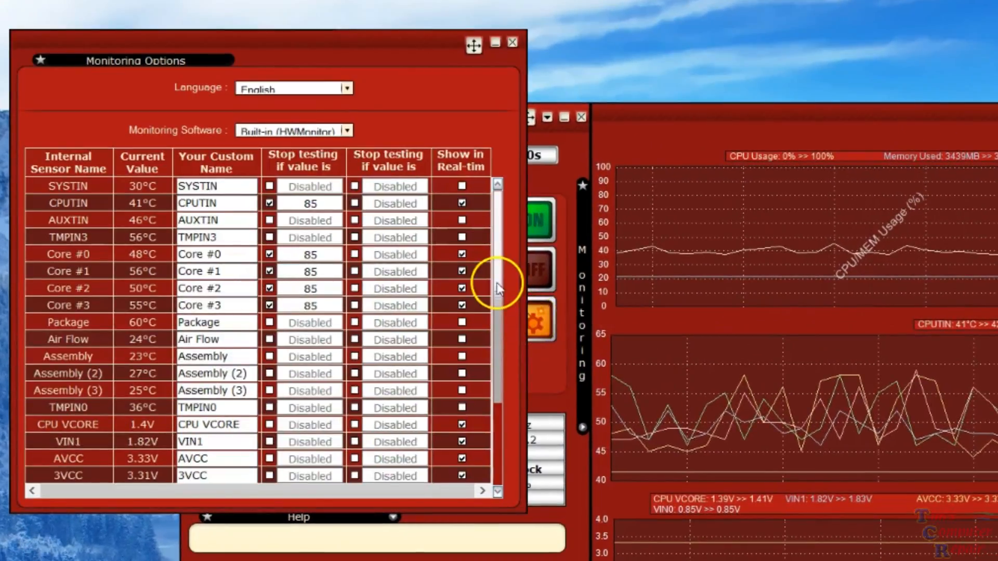
pyautogui.scroll(-3)
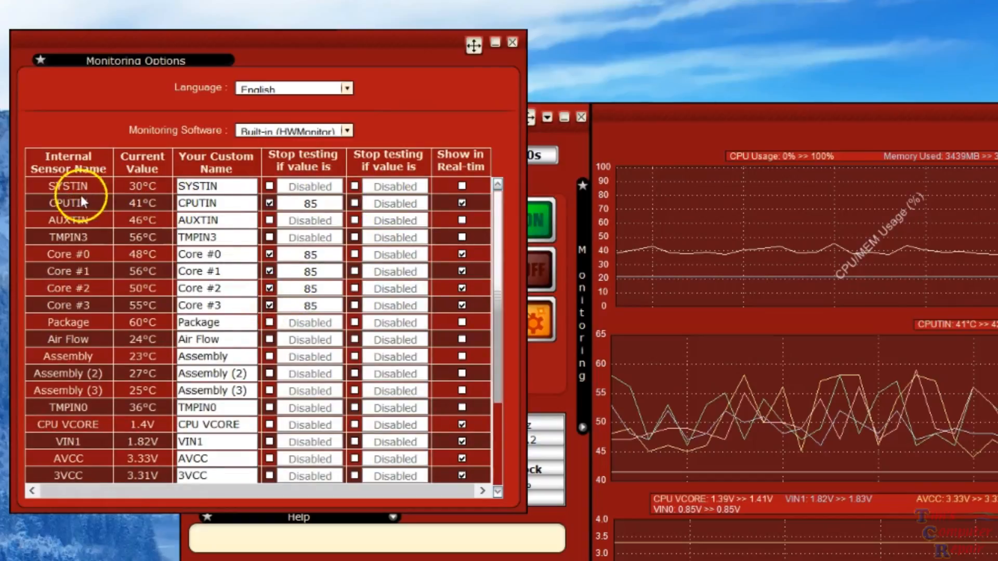
pyautogui.moveTo(550, 343)
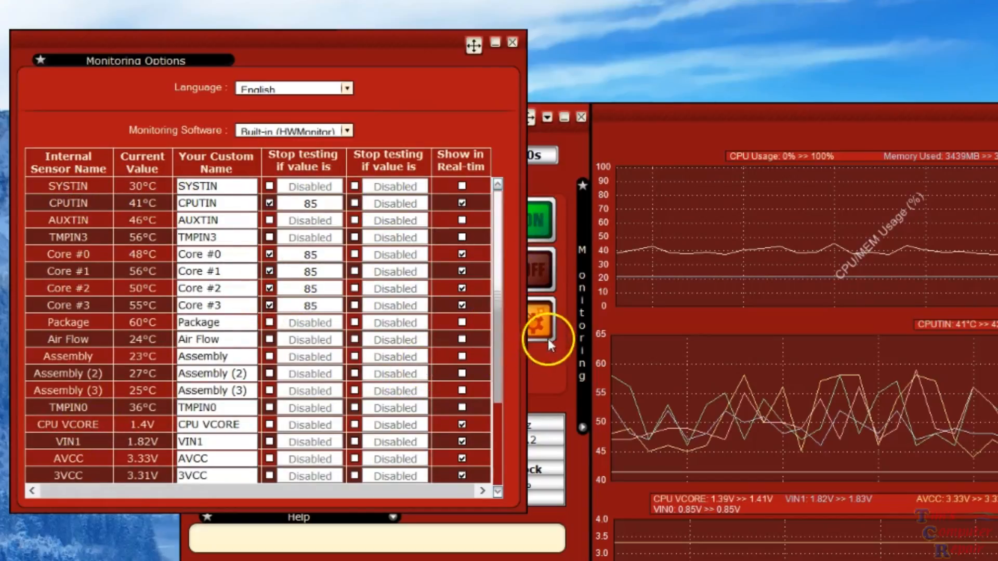
pyautogui.scroll(-3)
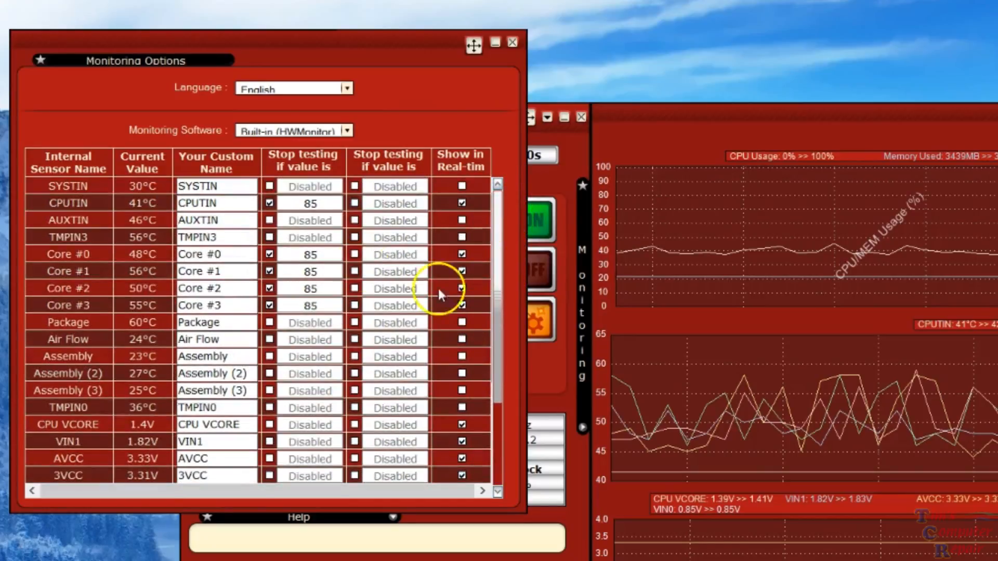
pyautogui.moveTo(100, 238)
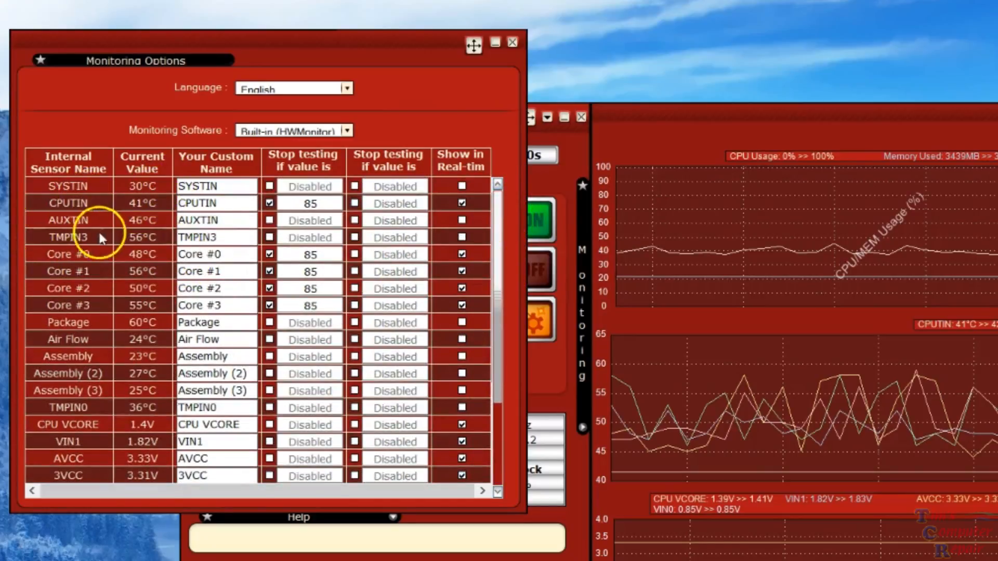
# - Review the Monitoring Software dropdown choices, then dismiss them and close Monitoring Options
pyautogui.click(347, 131)
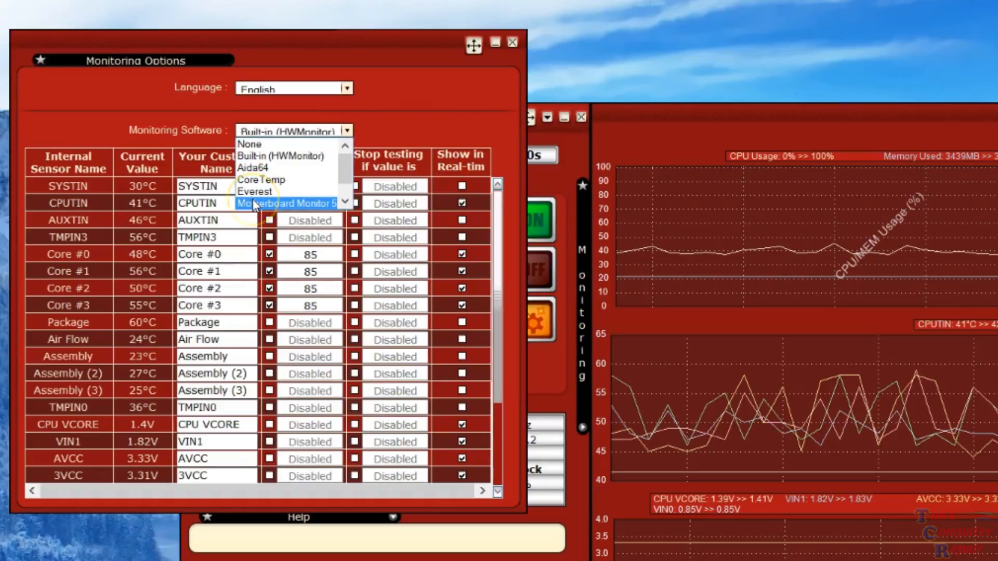
pyautogui.moveTo(261, 180)
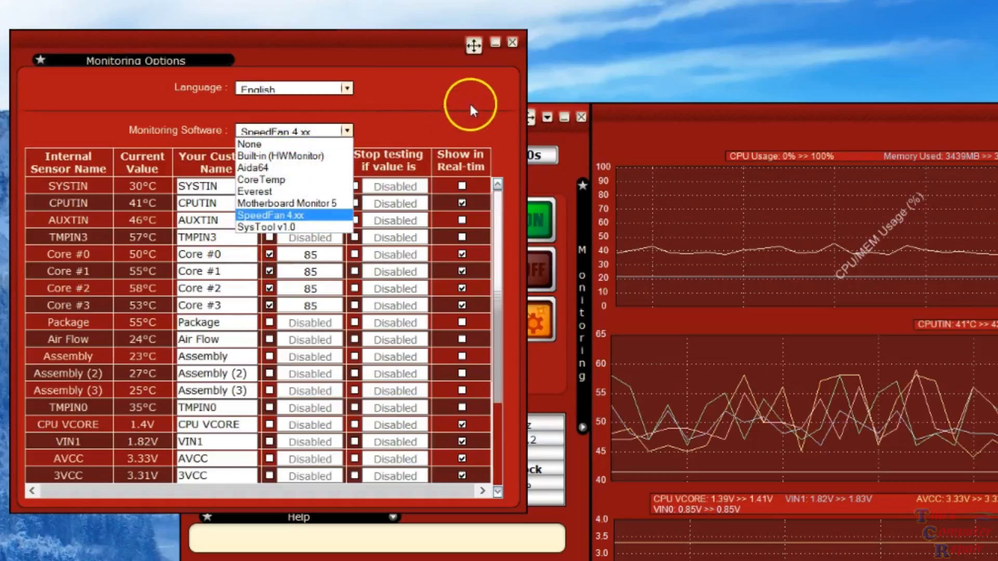
pyautogui.click(270, 215)
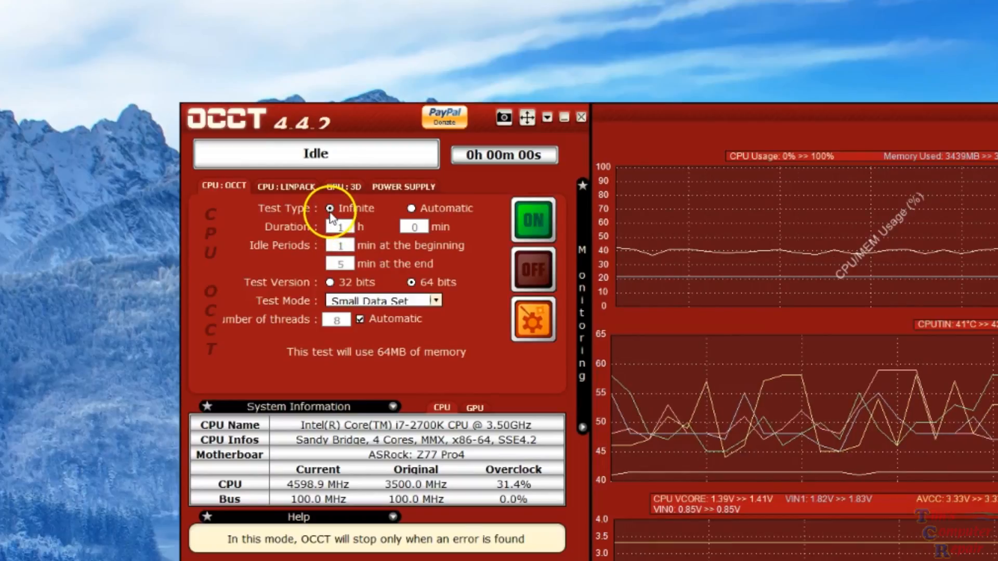
# - Switch Test Type to Automatic and back to Infinite, then view the CPU:LINPACK settings
pyautogui.click(413, 208)
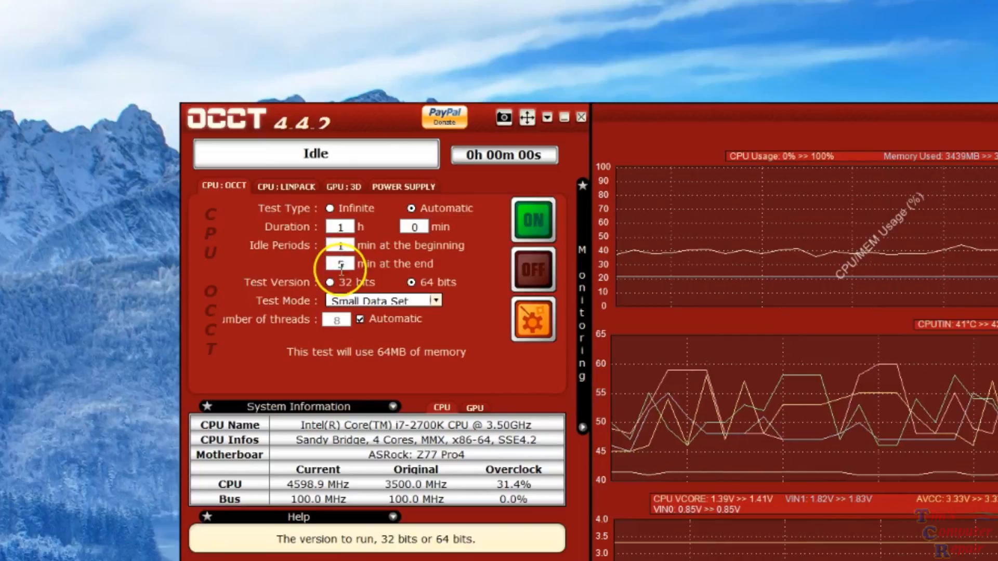
pyautogui.click(330, 208)
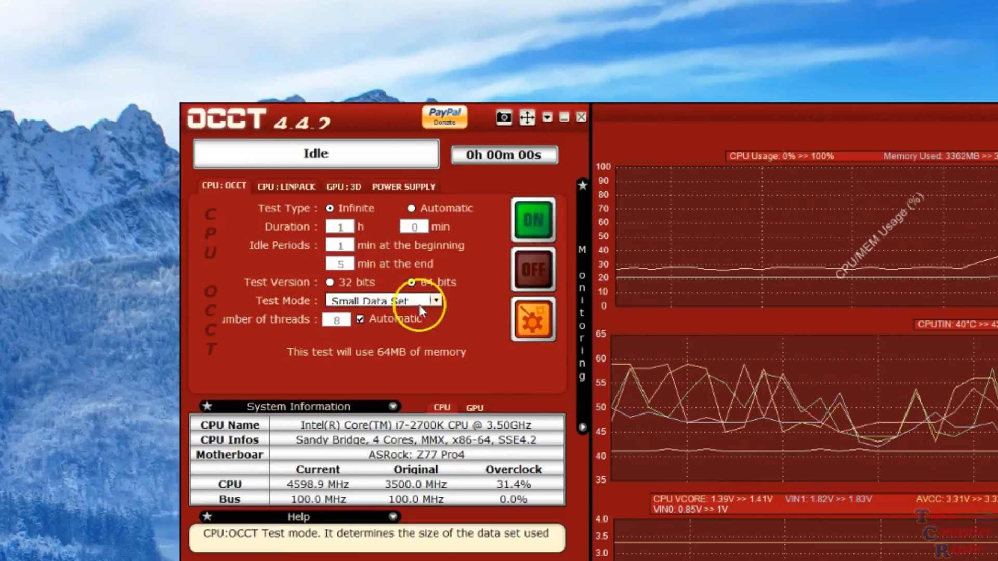
pyautogui.click(436, 301)
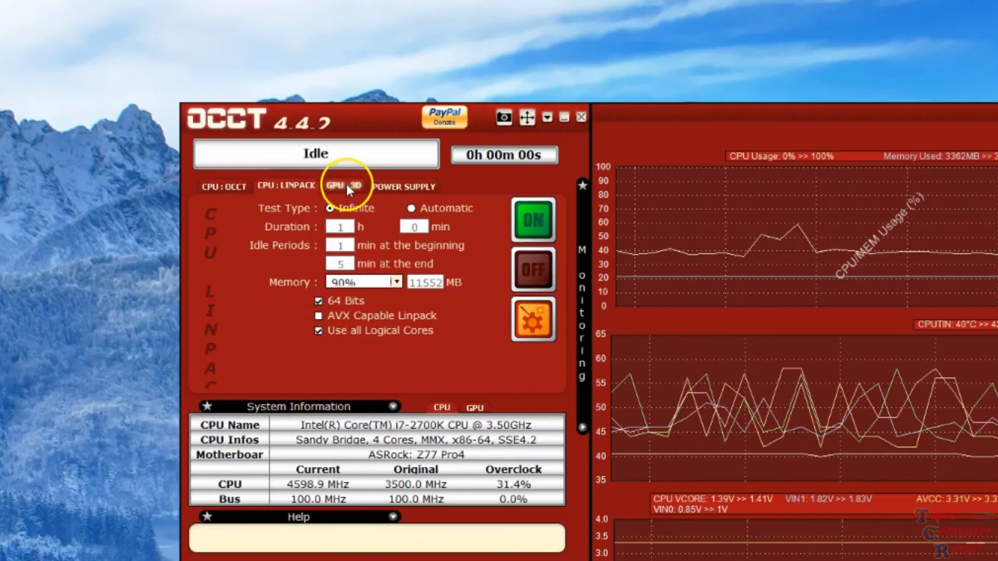
# - View the GPU:3D settings (DirectX11, GTX 970, 60 fps), then the Power Supply settings
pyautogui.click(343, 187)
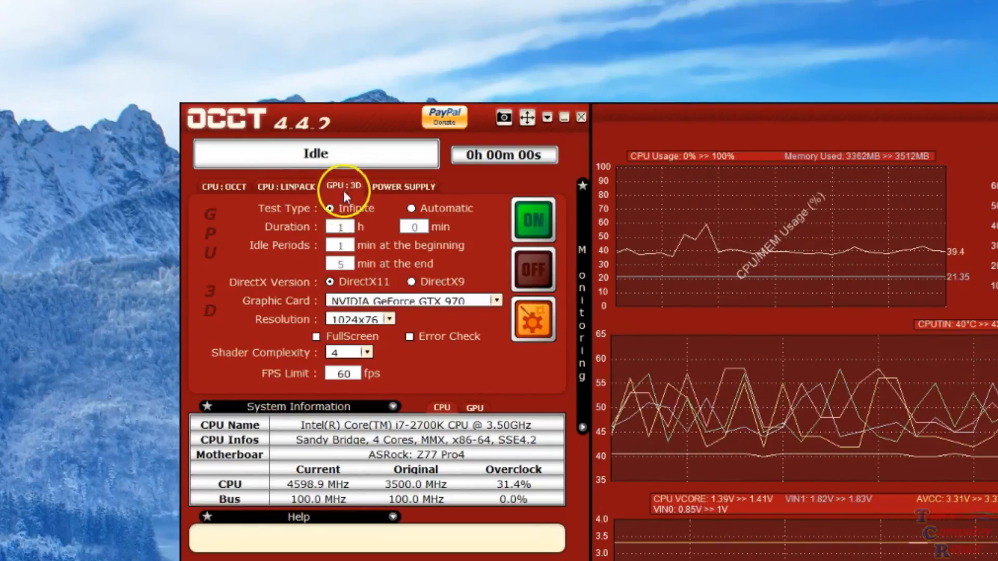
pyautogui.click(331, 208)
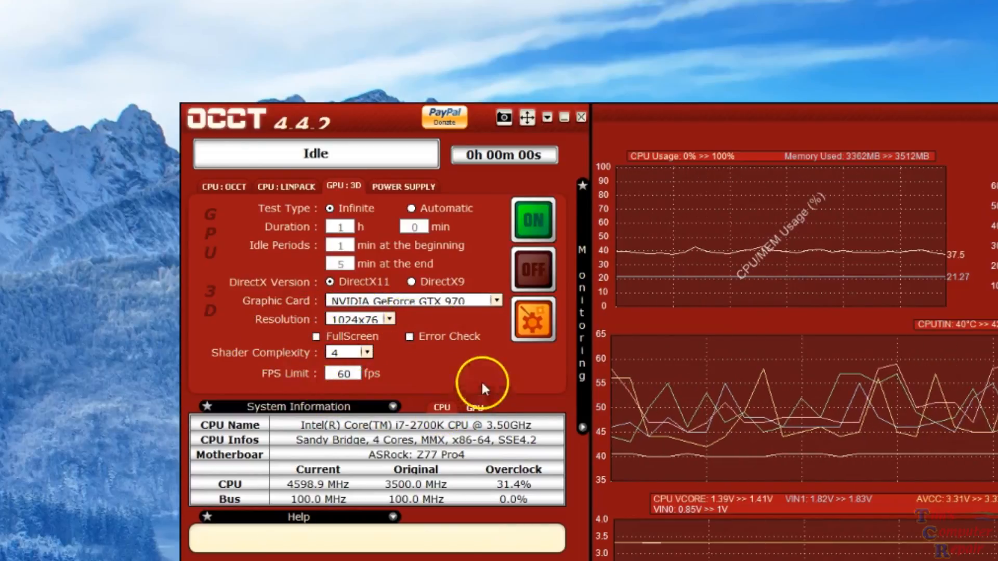
pyautogui.moveTo(293, 372)
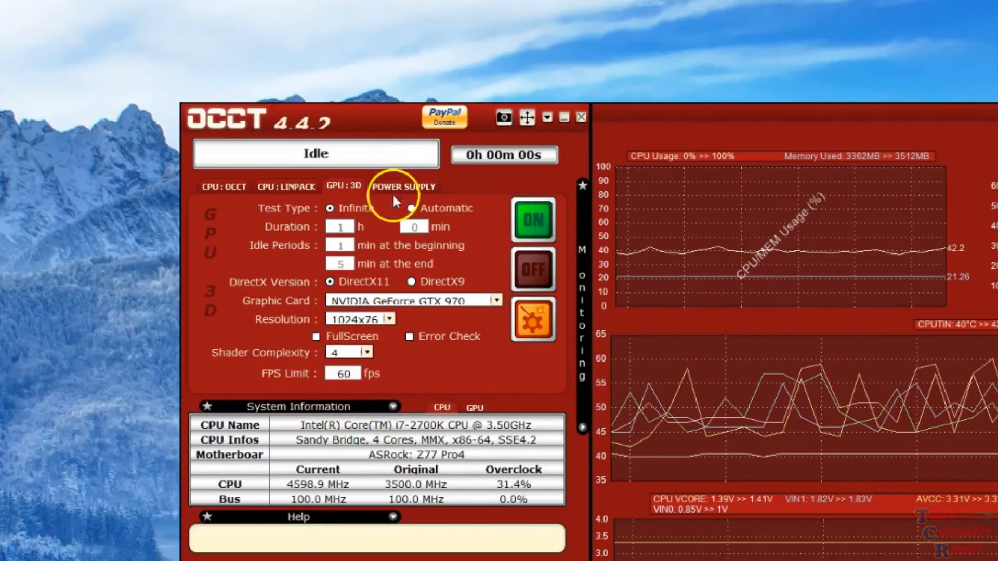
pyautogui.click(402, 186)
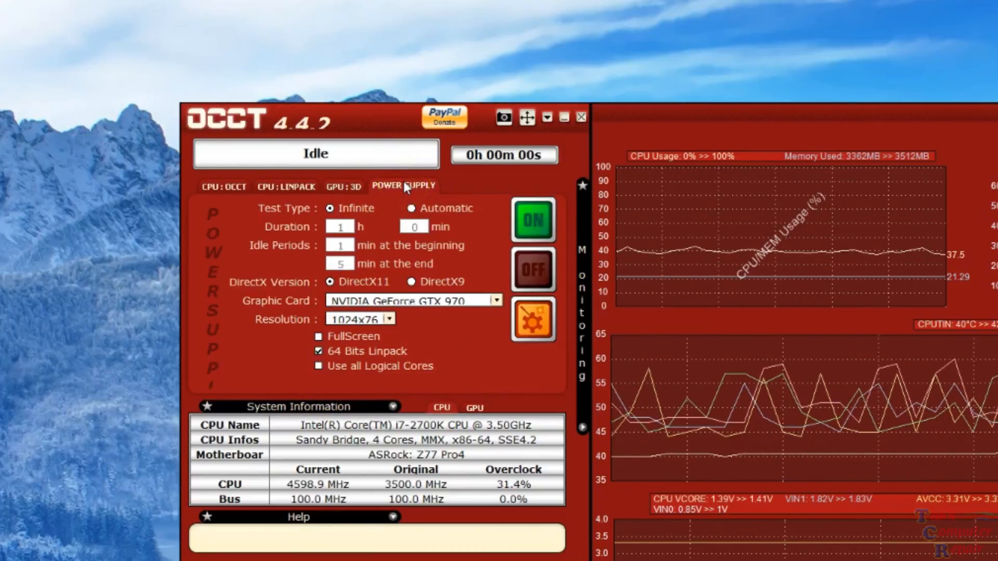
pyautogui.click(330, 208)
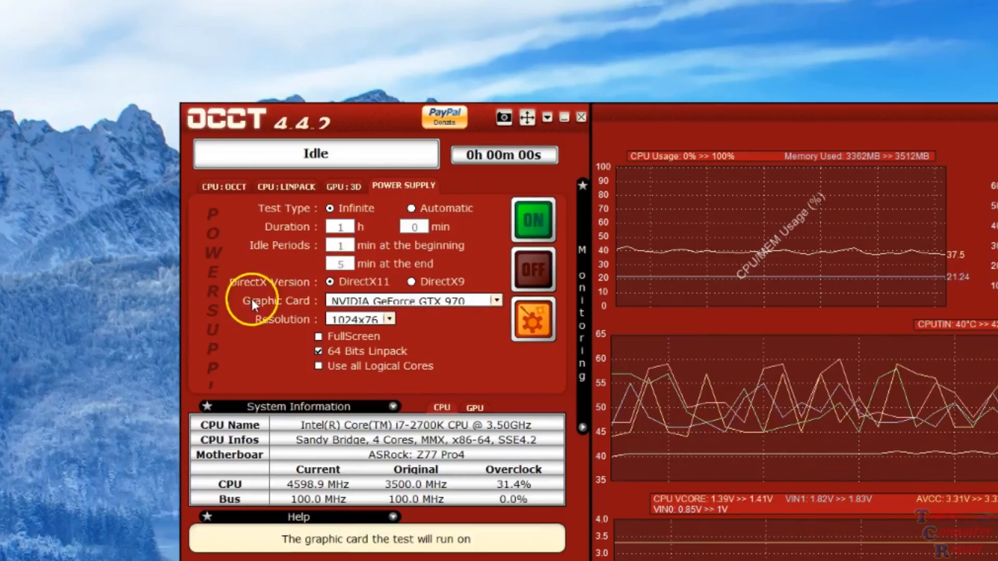
pyautogui.moveTo(372, 172)
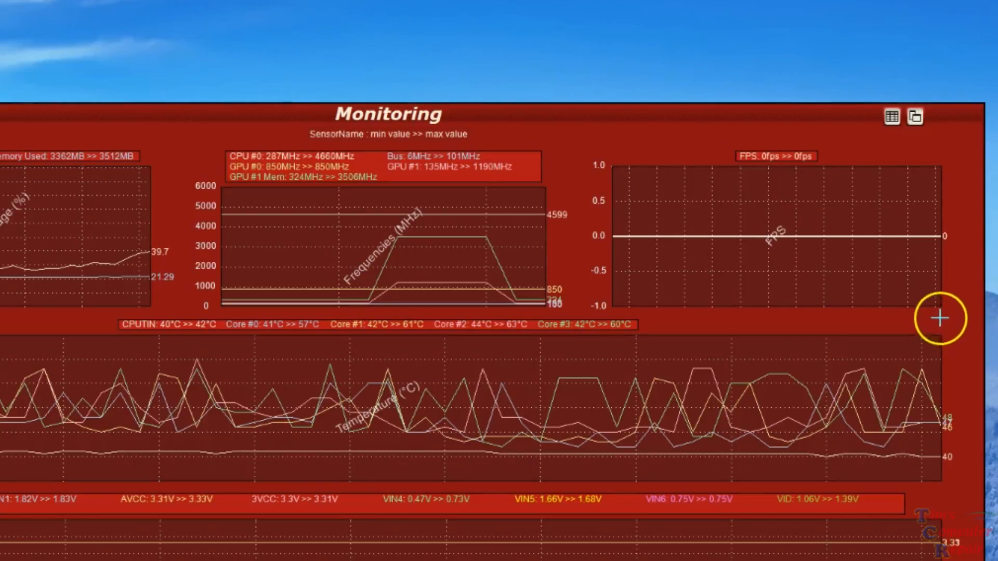
# - Enlarge the Monitoring panel to show usage, frequency, FPS and temperature graphs
pyautogui.moveTo(940, 318); pyautogui.dragTo(961, 420)
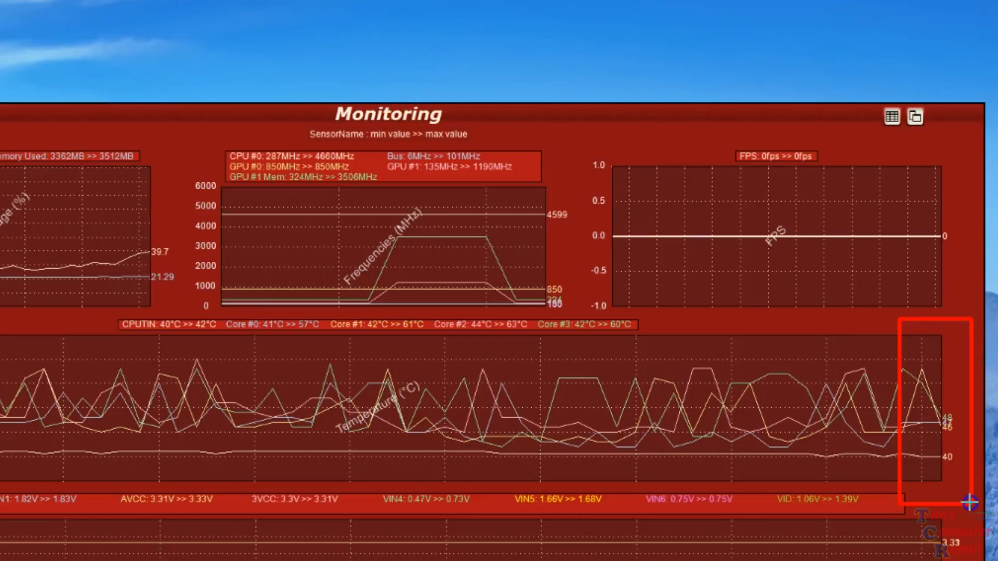
pyautogui.moveTo(949, 440)
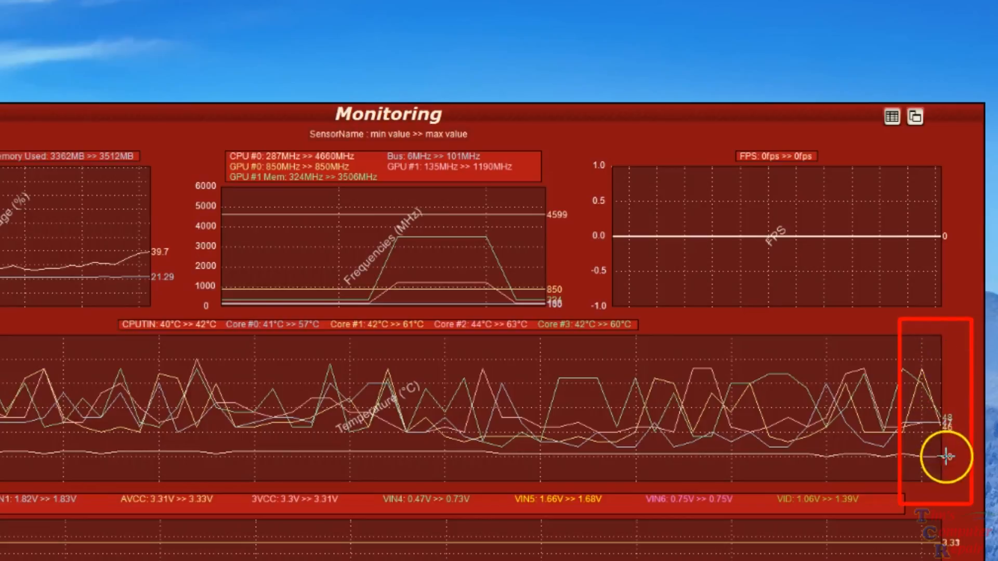
pyautogui.moveTo(947, 367)
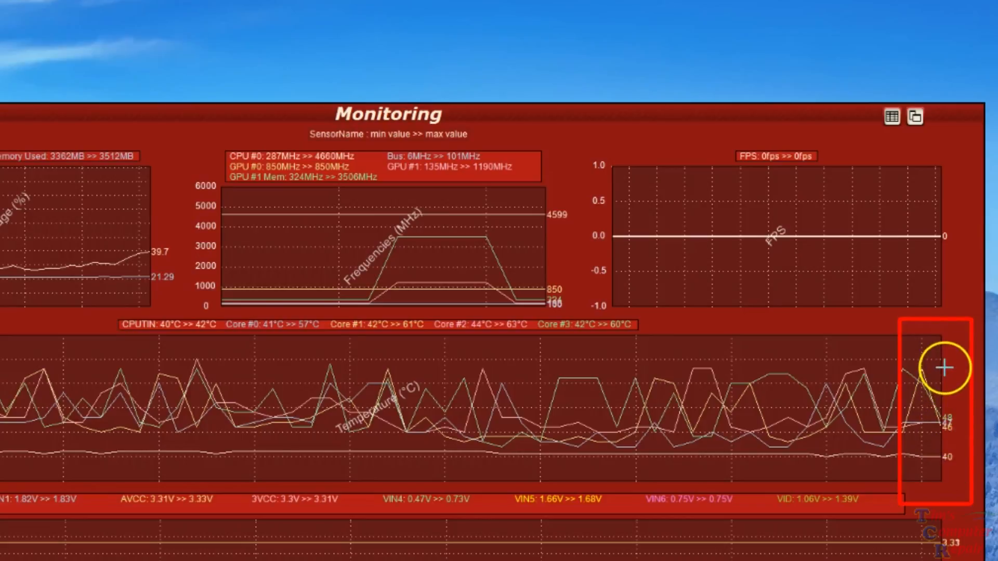
pyautogui.moveTo(944, 461)
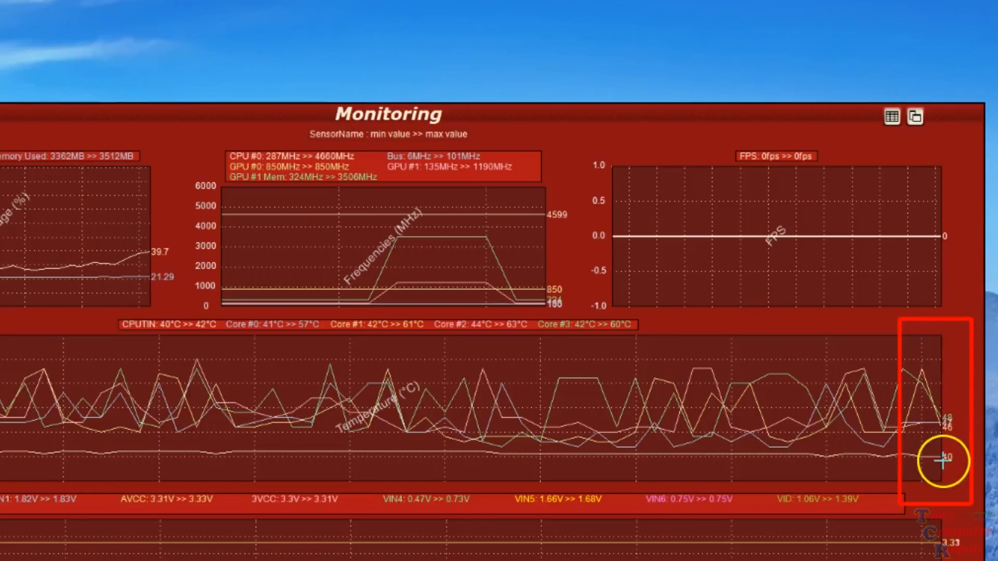
pyautogui.moveTo(948, 364)
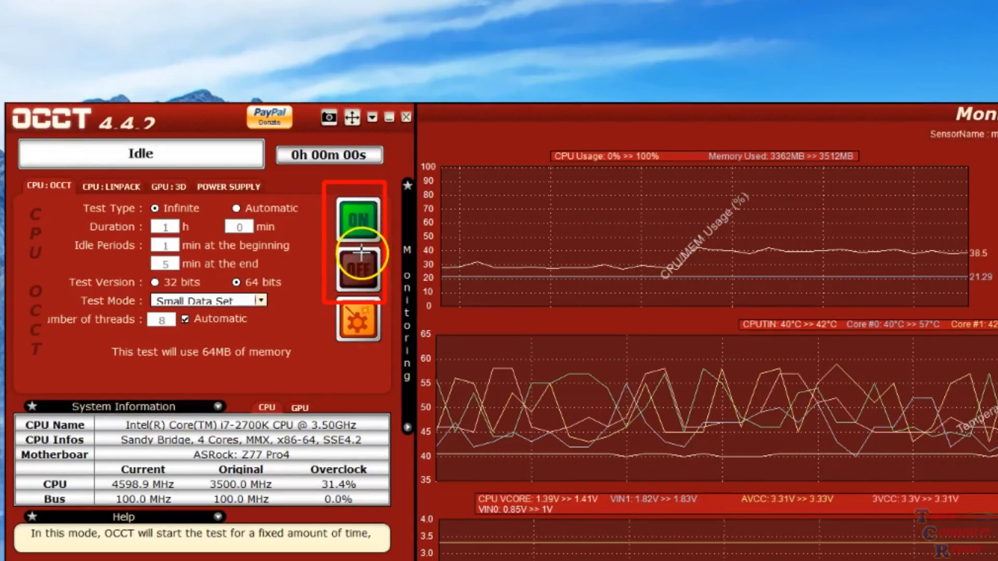
pyautogui.moveTo(357, 218)
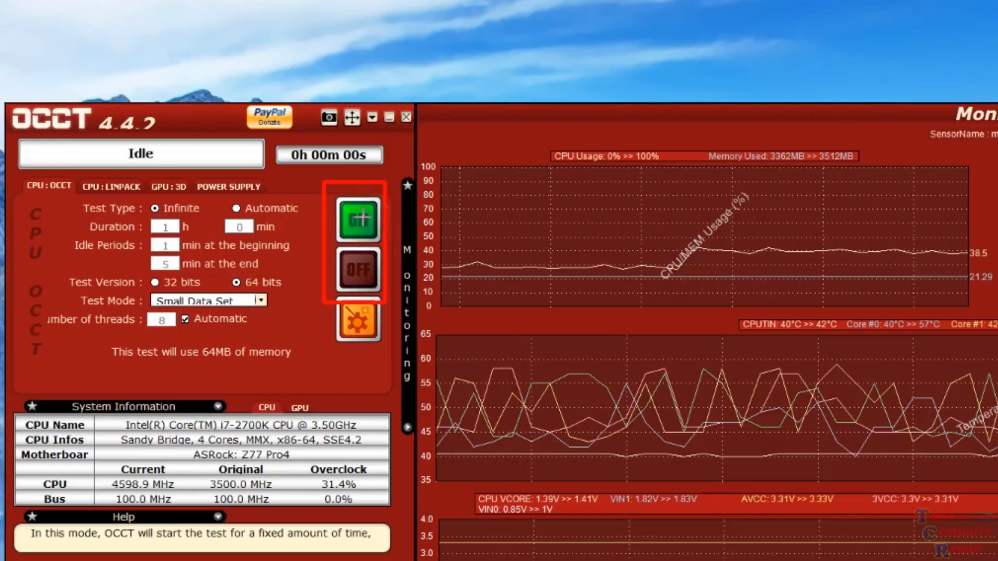
# - Start the CPU:OCCT test with Infinite test type and 64-bit version
pyautogui.click(358, 221)
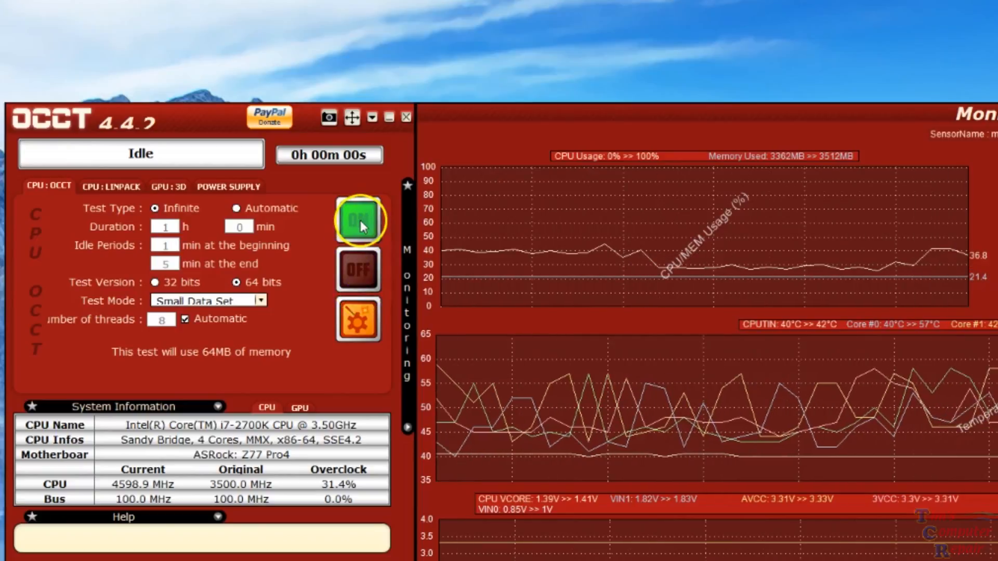
pyautogui.click(358, 220)
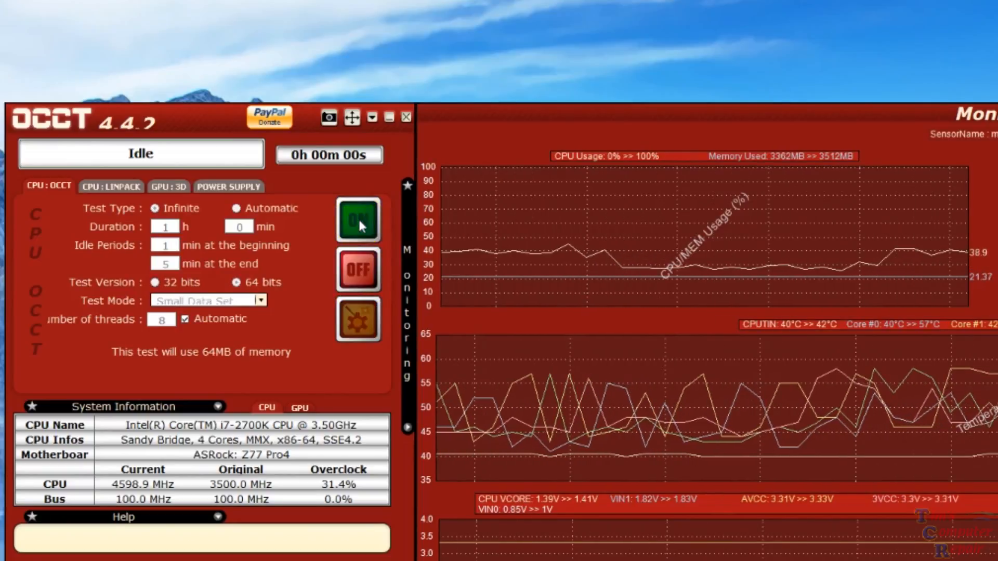
# - Watch the CPU:OCCT run reach 100% usage and about 80°C core temperatures
pyautogui.click(358, 219)
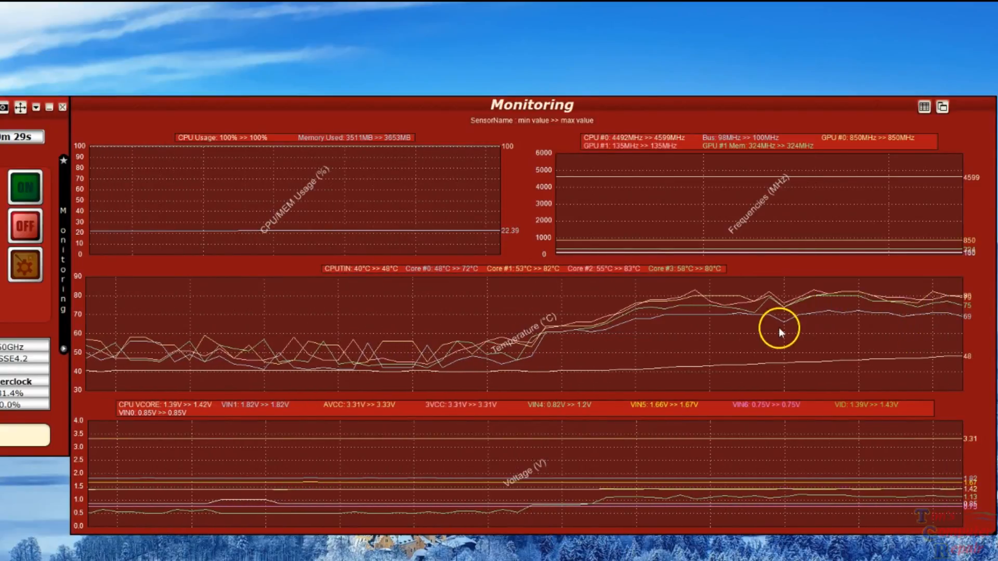
pyautogui.moveTo(965, 186)
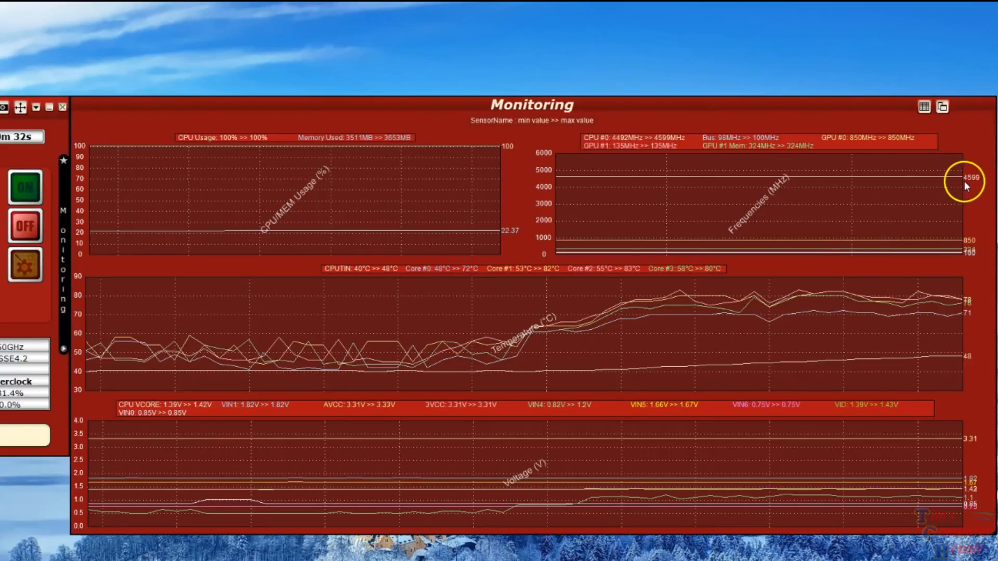
pyautogui.moveTo(730, 488)
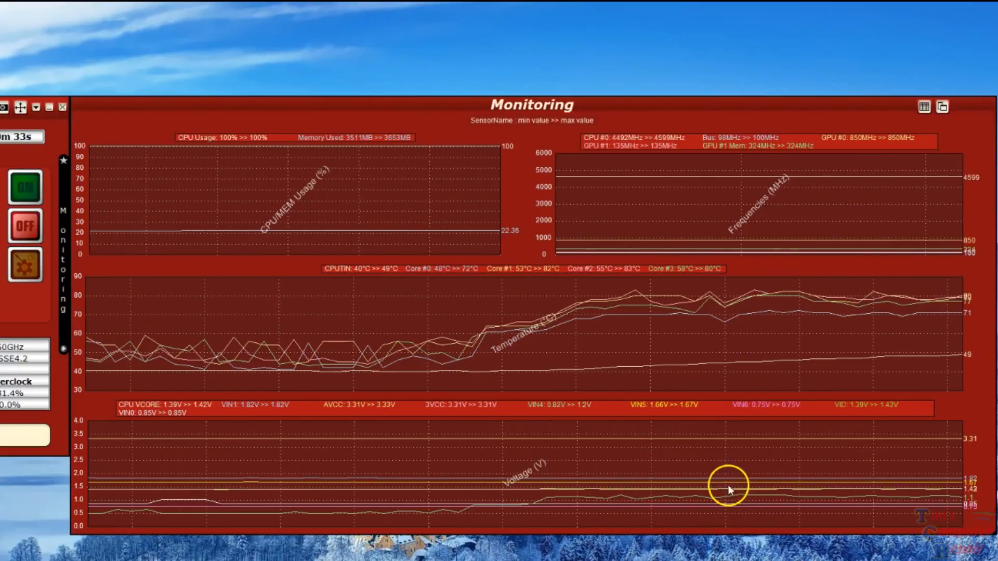
pyautogui.moveTo(952, 431)
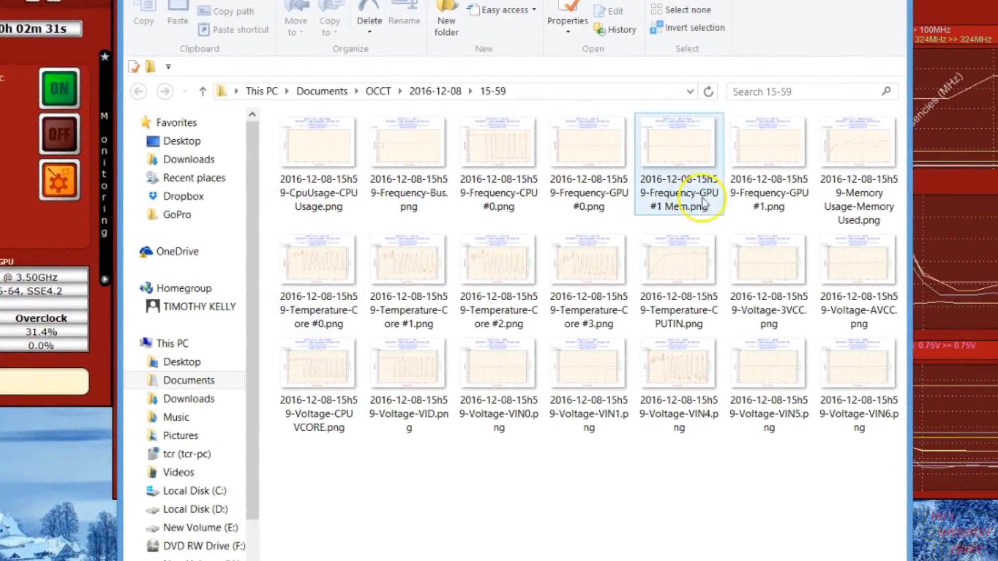
# - Open the Core #3 and Core #0 temperature PNG graphs from the 15-59 results folder
pyautogui.click(768, 260)
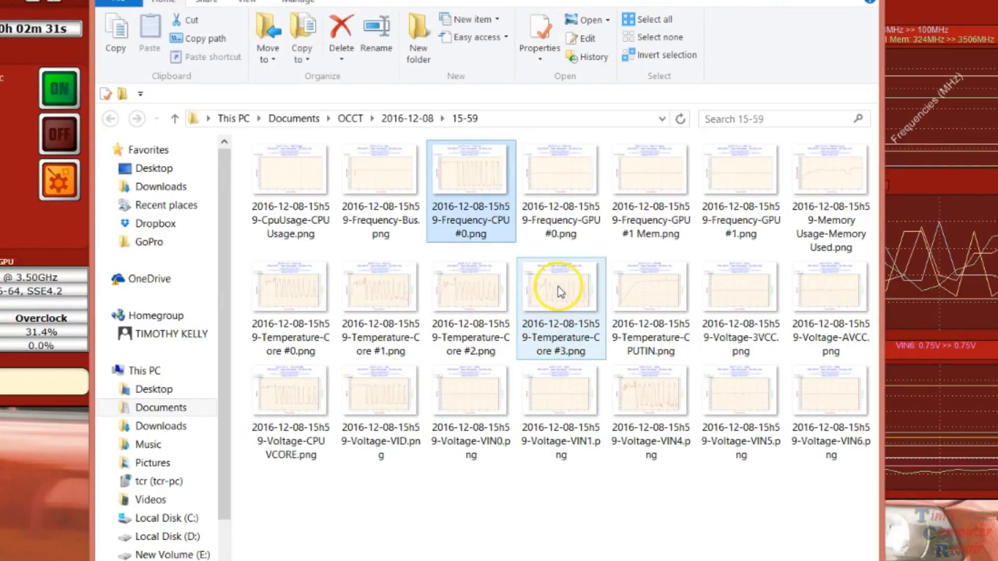
pyautogui.doubleClick(560, 289)
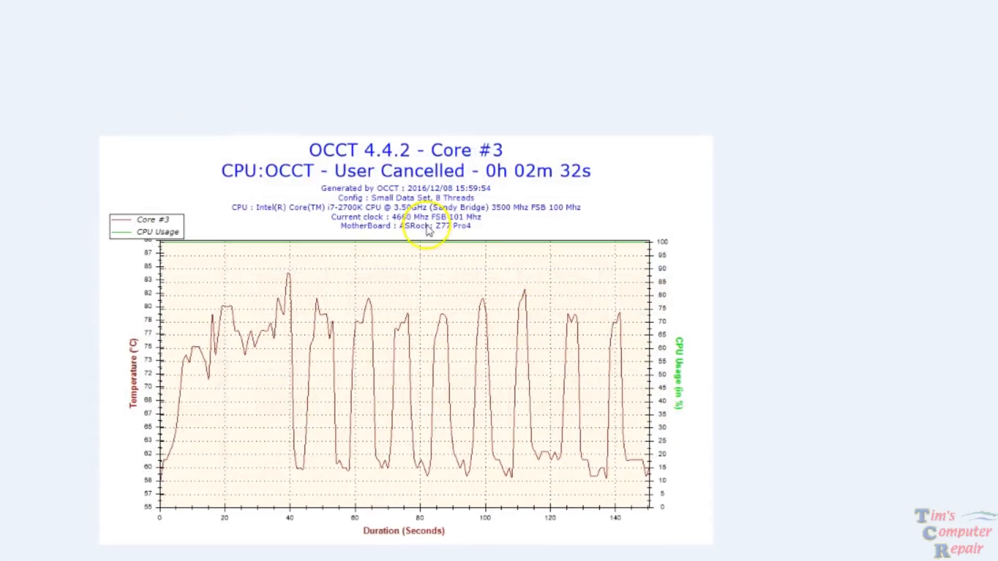
pyautogui.moveTo(531, 184)
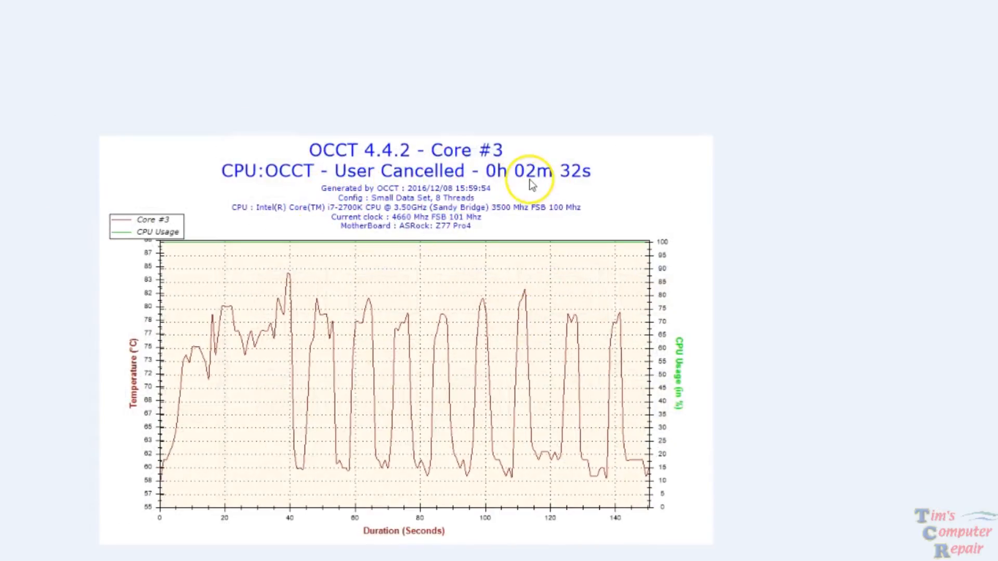
pyautogui.moveTo(439, 217)
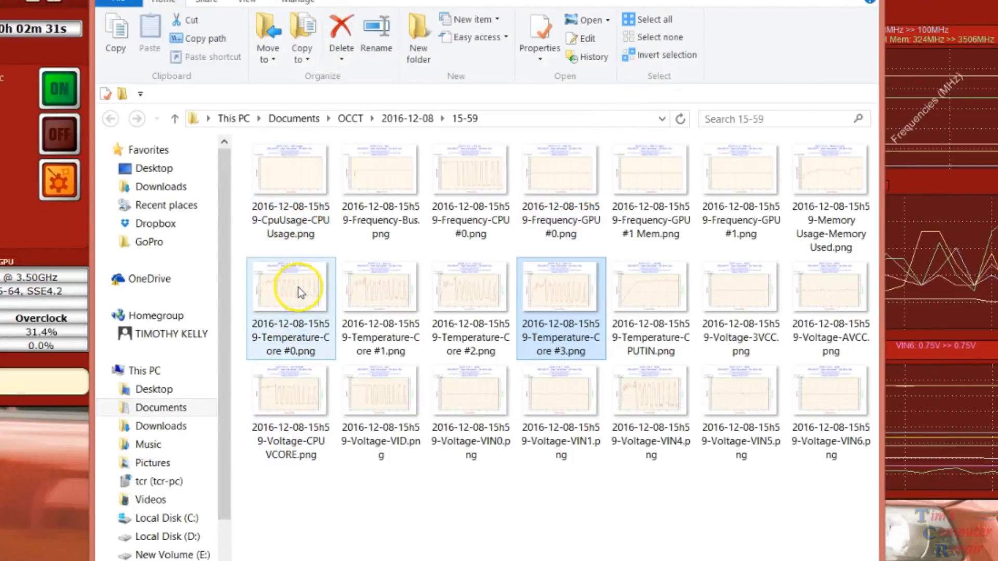
pyautogui.doubleClick(290, 286)
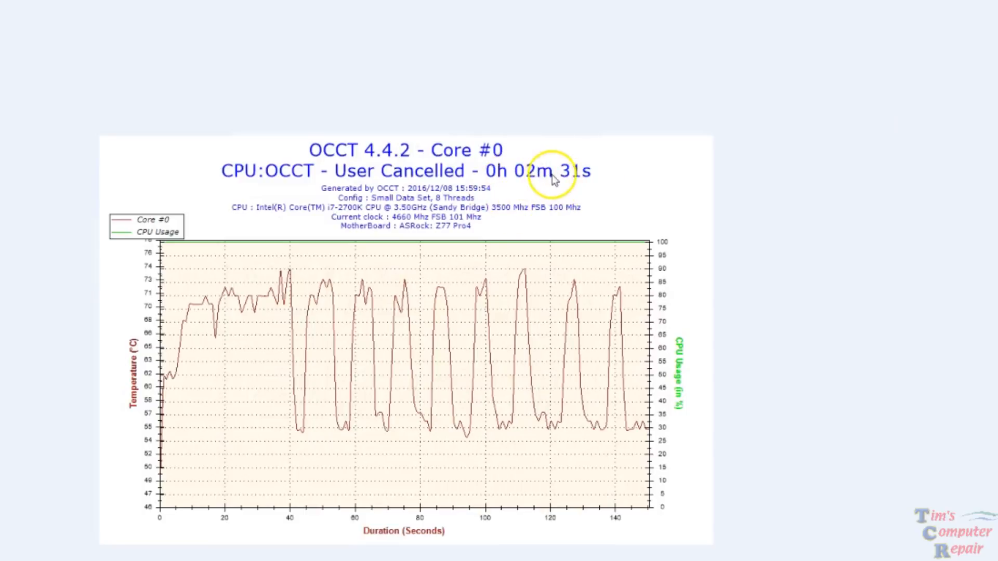
pyautogui.moveTo(322, 403)
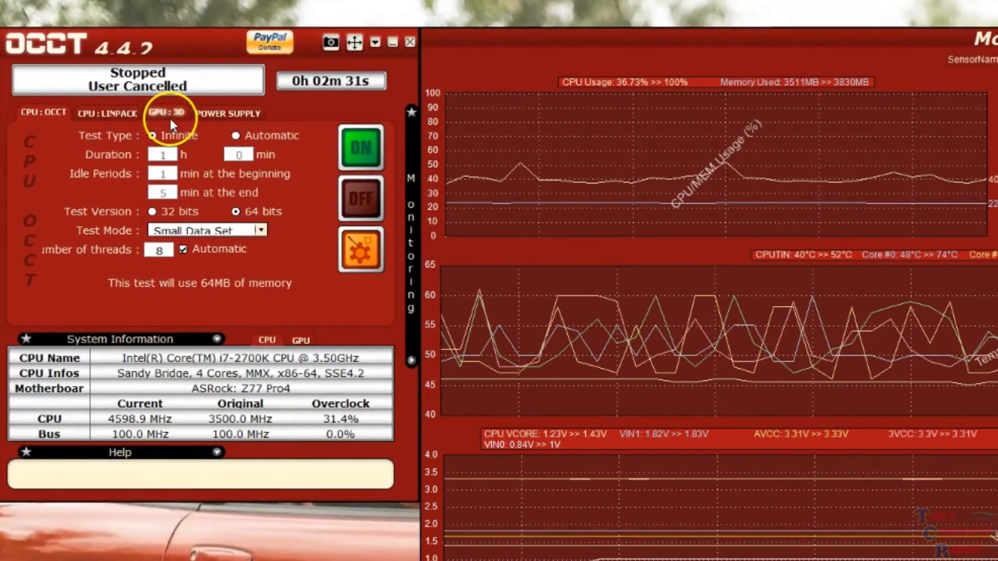
# - View CPU:LINPACK, then start the GPU:3D test on the GTX 970 with DirectX11
pyautogui.click(106, 113)
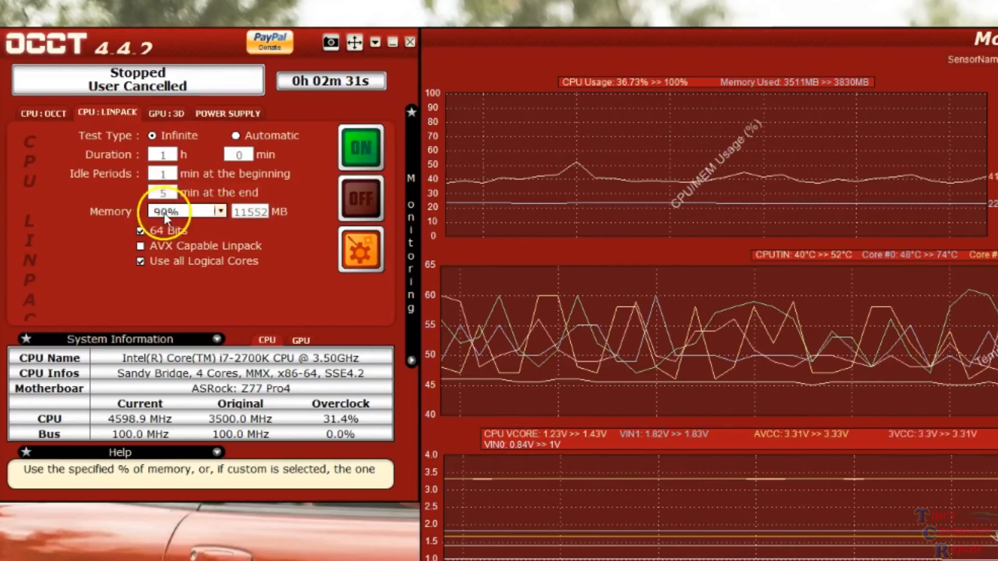
pyautogui.moveTo(358, 146)
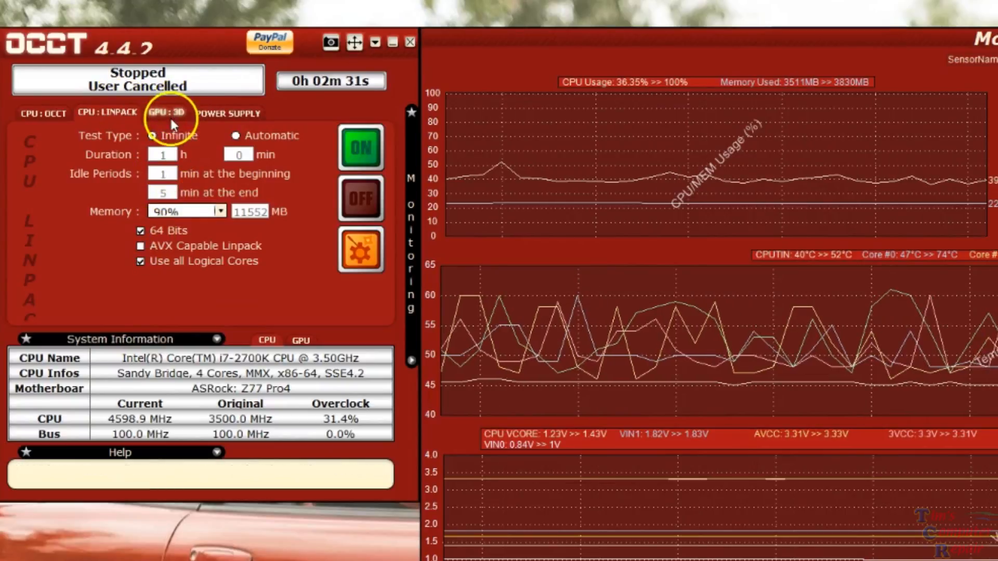
pyautogui.click(166, 114)
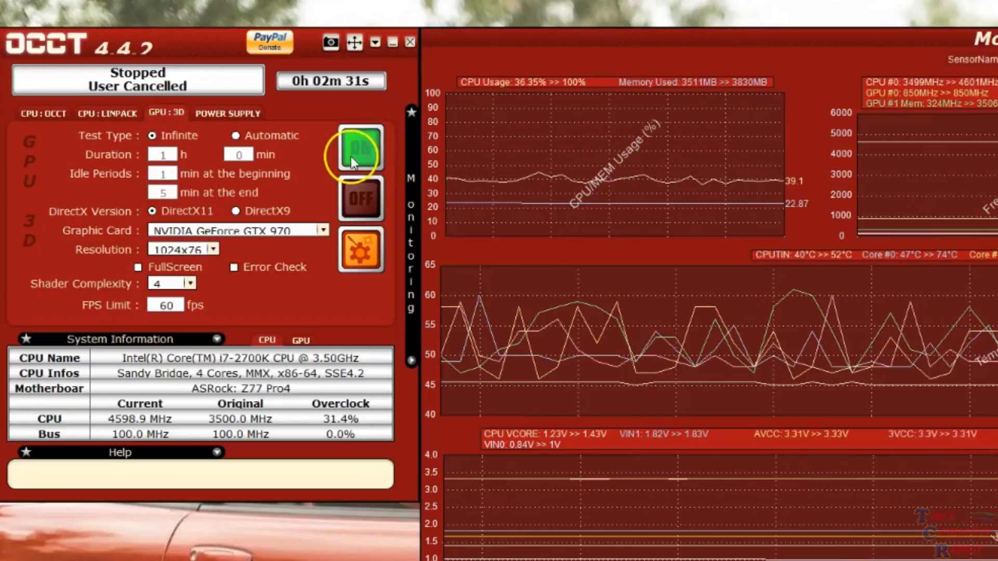
pyautogui.moveTo(238, 155)
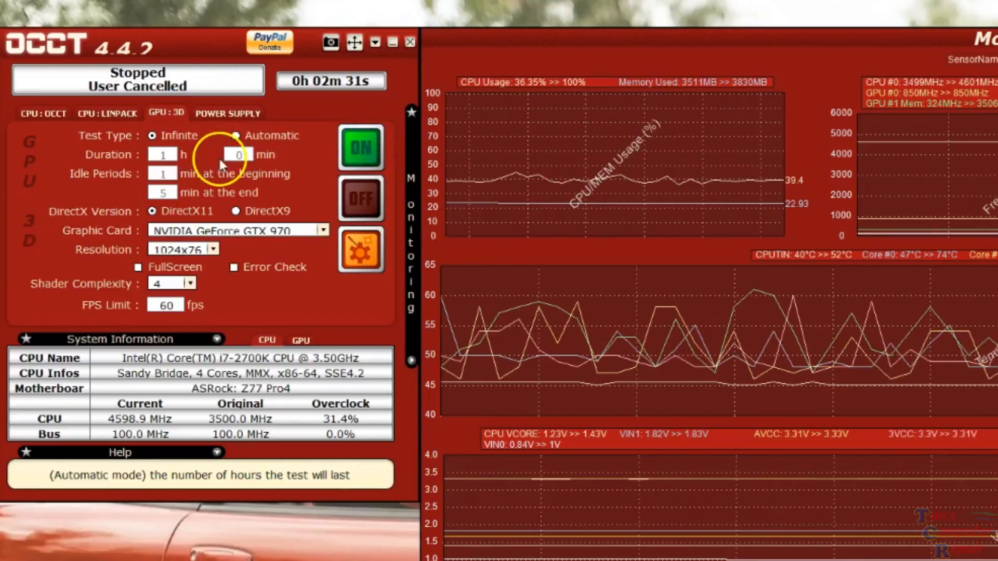
pyautogui.click(360, 147)
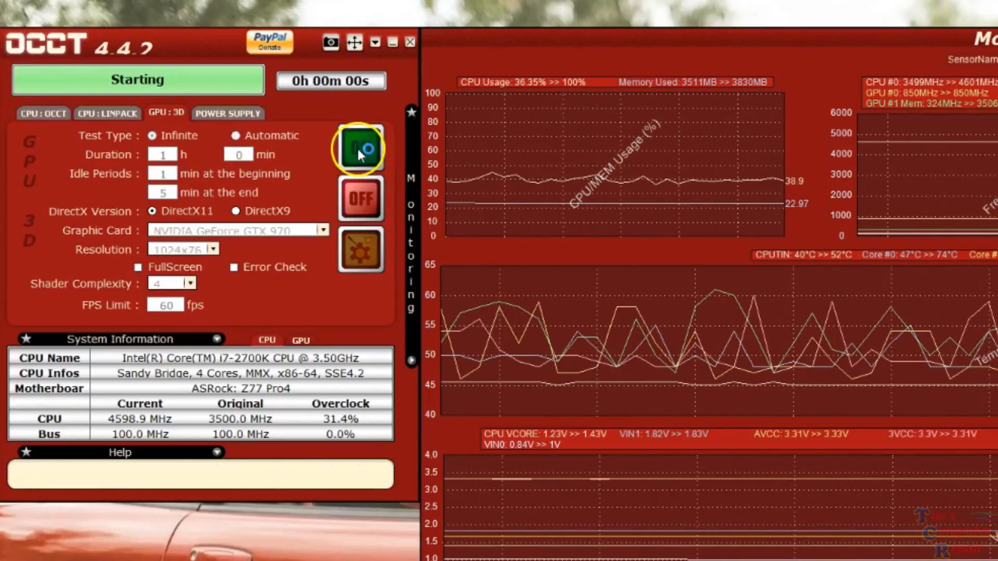
# - Watch the DX11 burn render at about 60 fps with its 26 sensor readouts
pyautogui.click(359, 148)
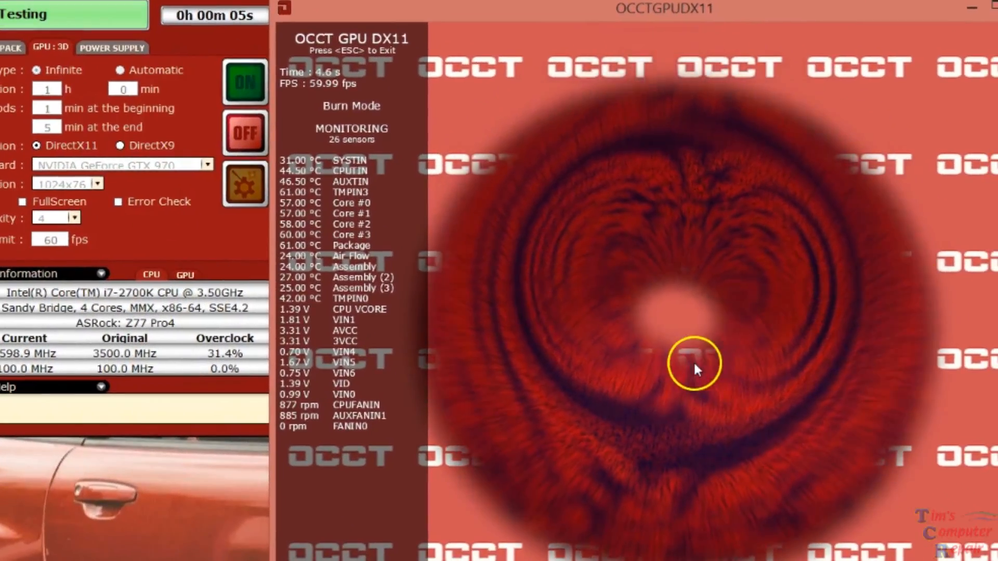
pyautogui.moveTo(675, 328)
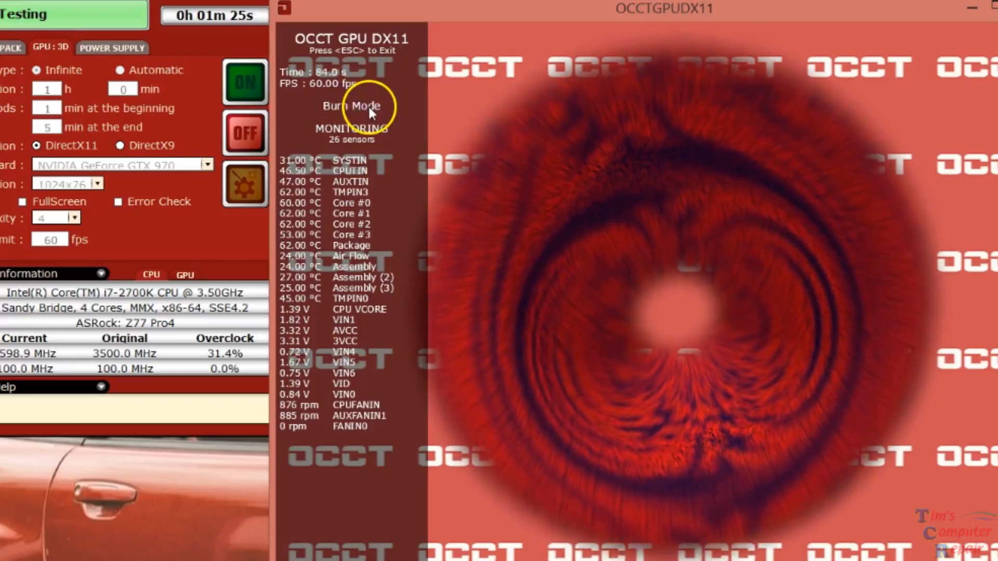
pyautogui.moveTo(390, 91)
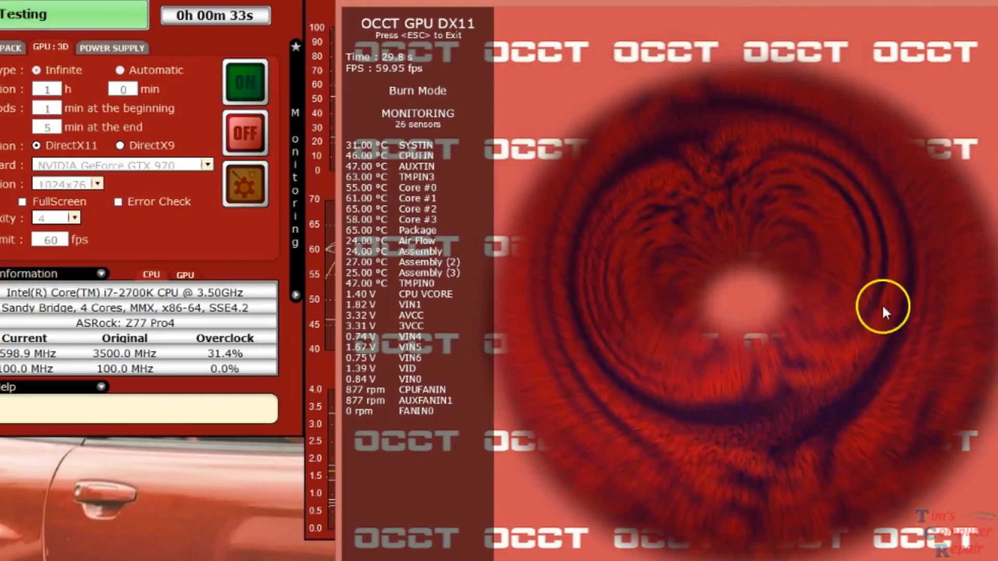
pyautogui.moveTo(875, 322)
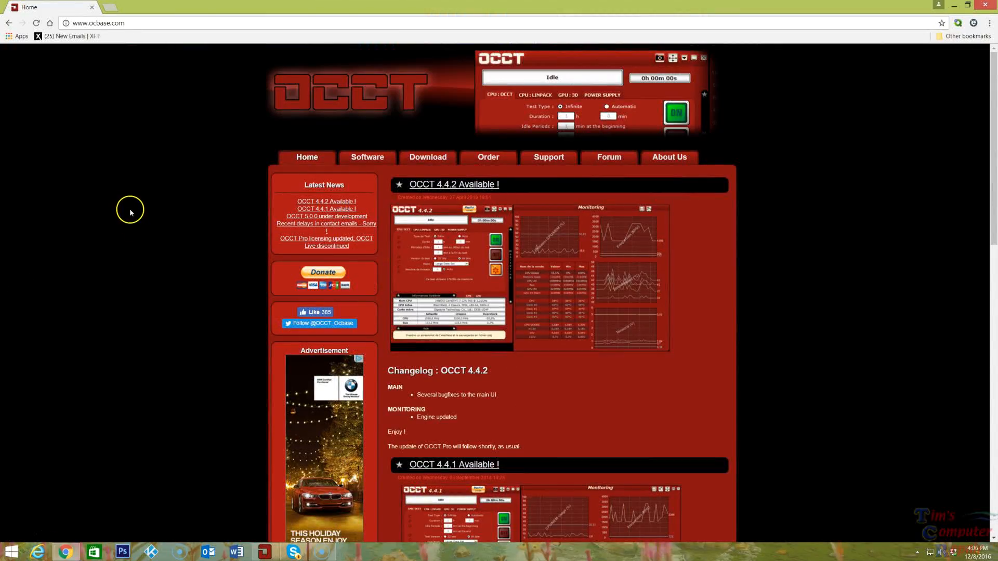
pyautogui.moveTo(329, 97)
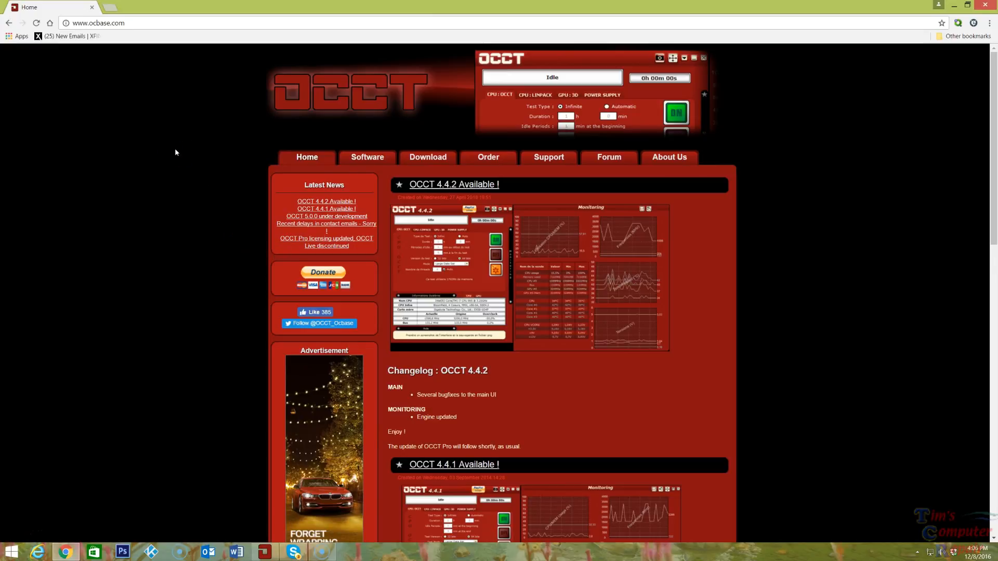
pyautogui.moveTo(786, 114)
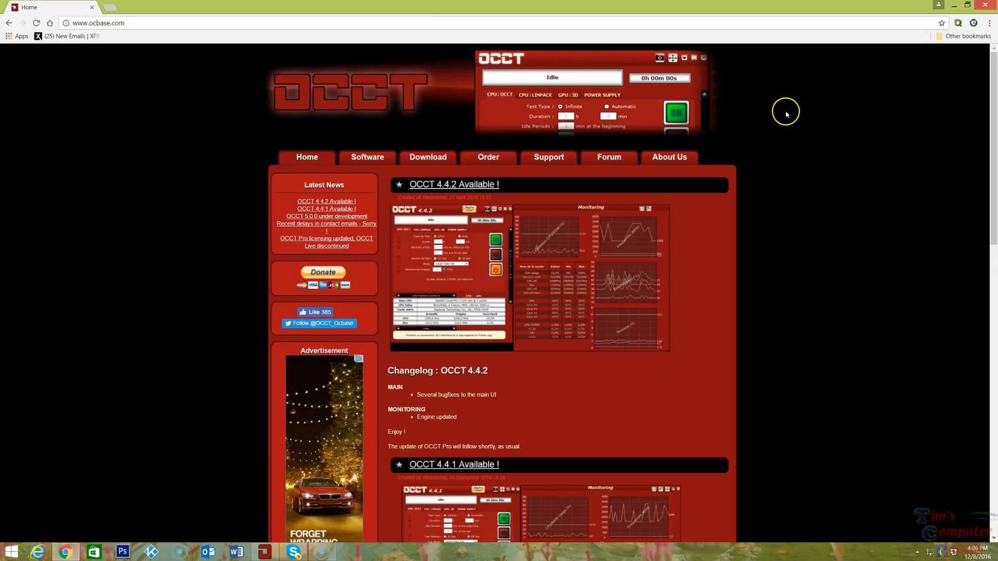